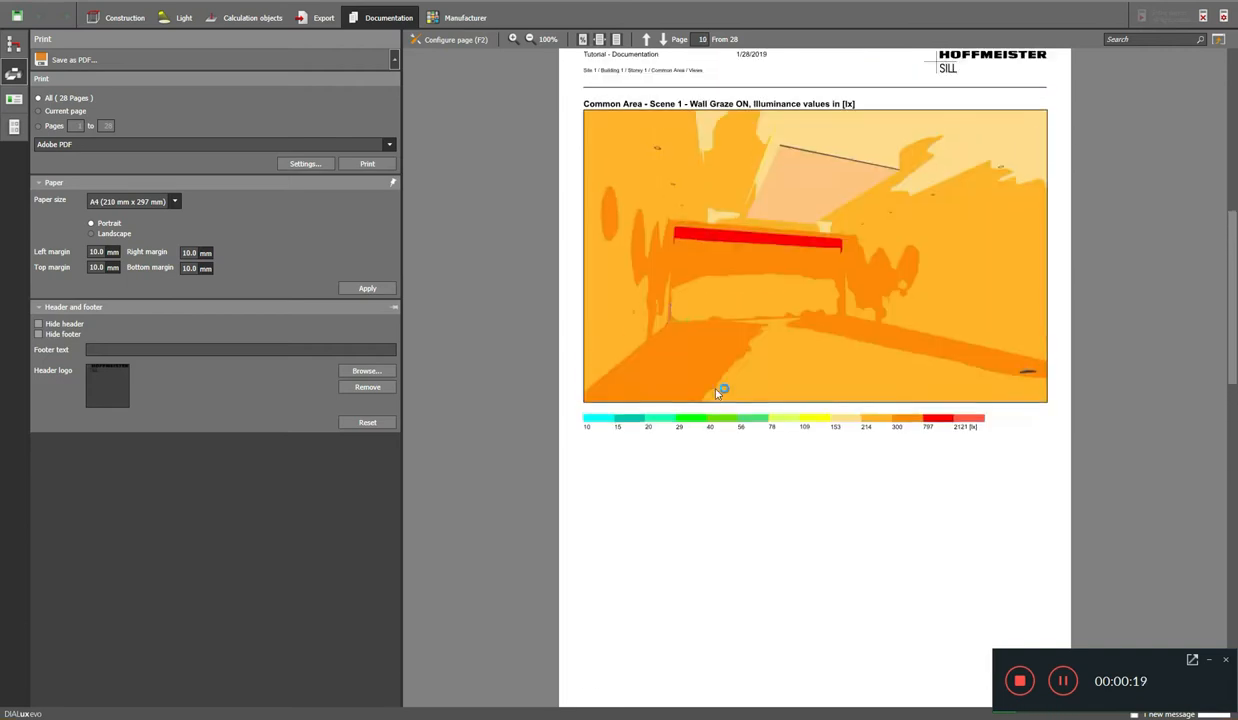
Step: Go back to the Common Area Wall Graze ON report page (page 9) and scroll it
{"action": "left_click", "coordinate": [646, 39]}
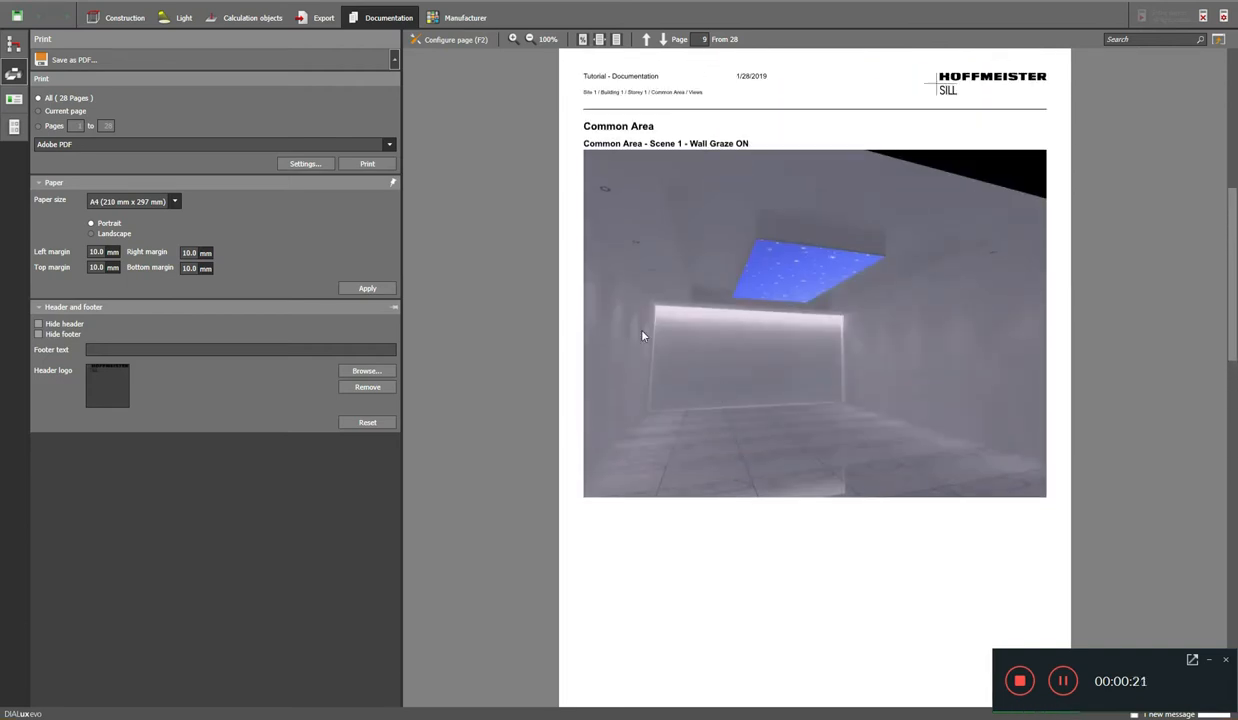
{"action": "scroll", "scroll_direction": "down", "scroll_amount": 3}
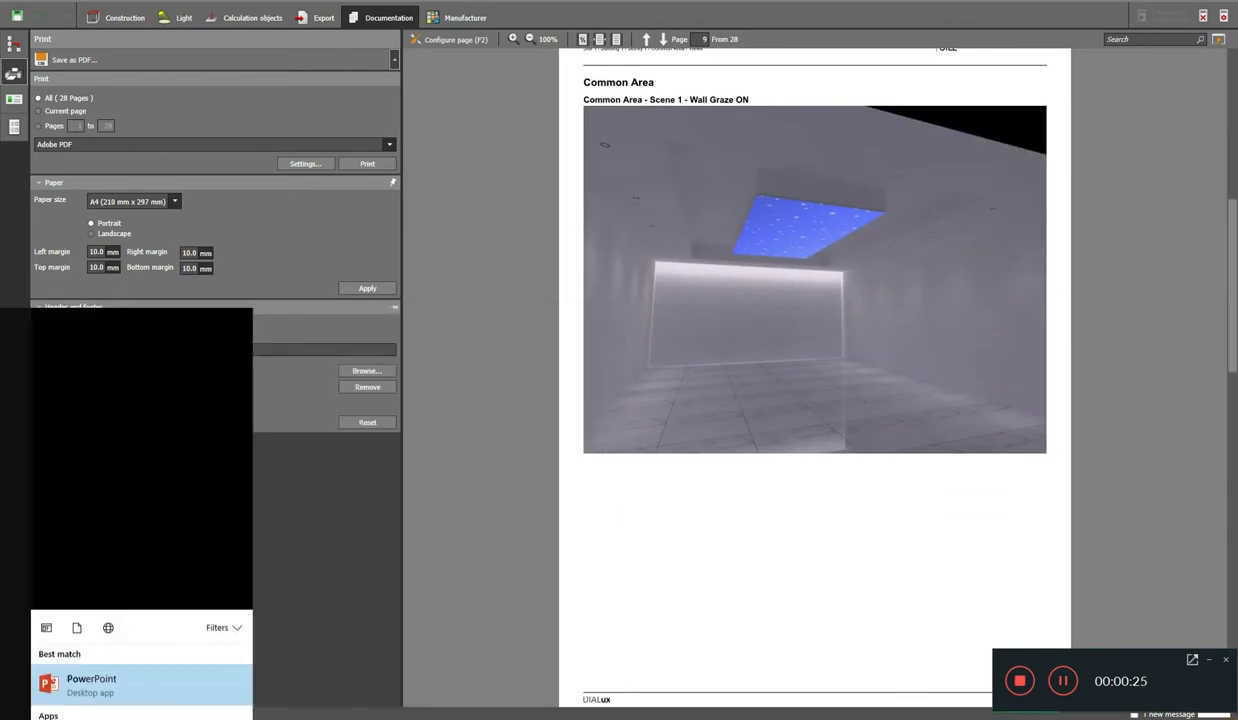
Step: Launch PowerPoint from the search results, then return to the DIALux evo report
{"action": "left_click", "coordinate": [91, 684]}
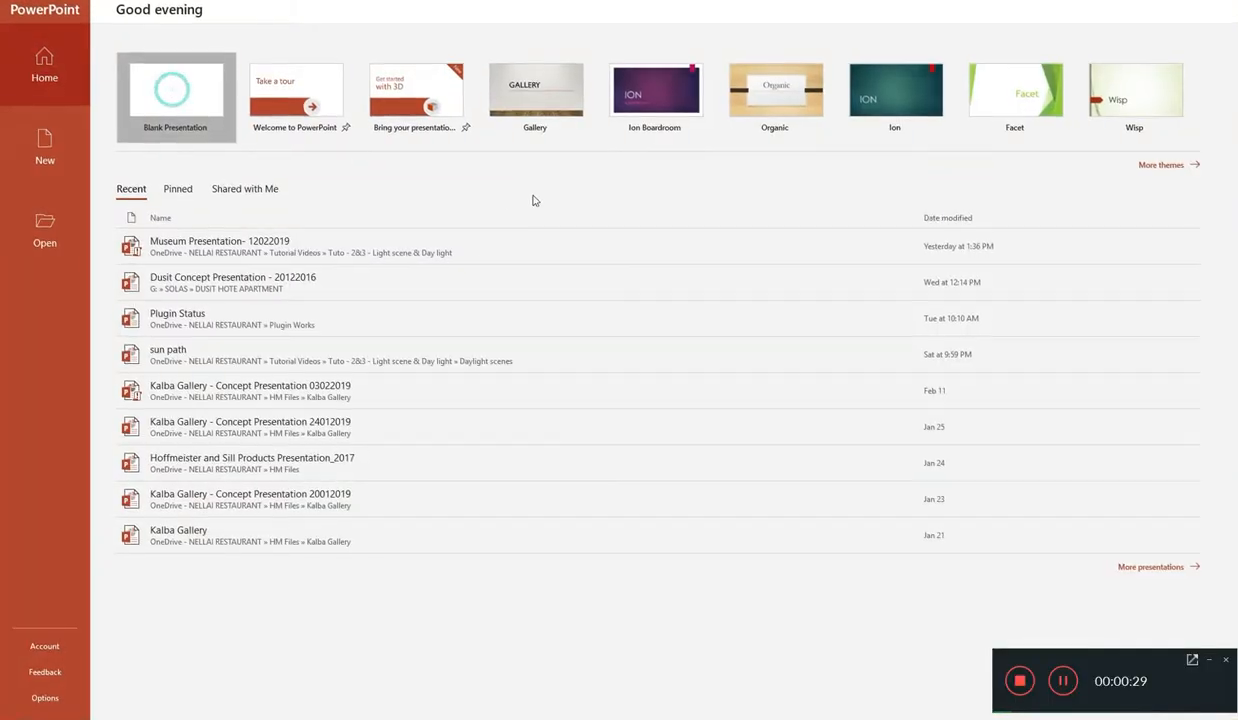
{"action": "left_click", "coordinate": [176, 97]}
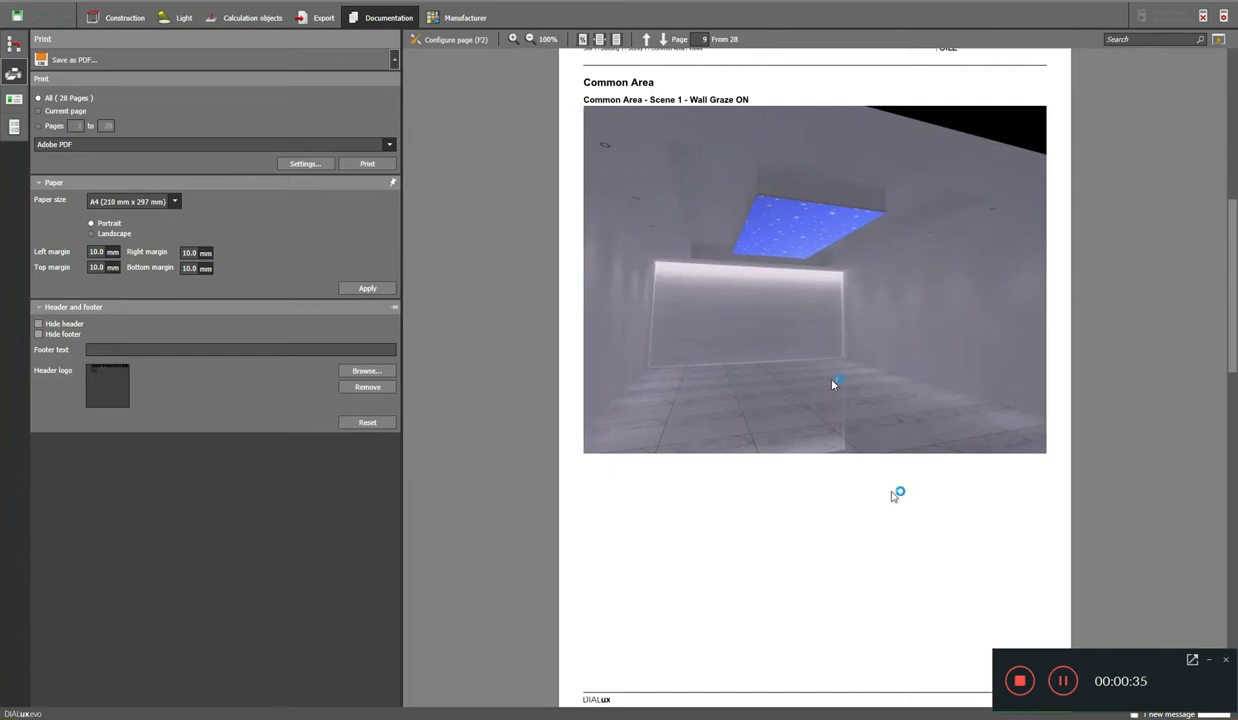
{"action": "mouse_move", "coordinate": [583, 110]}
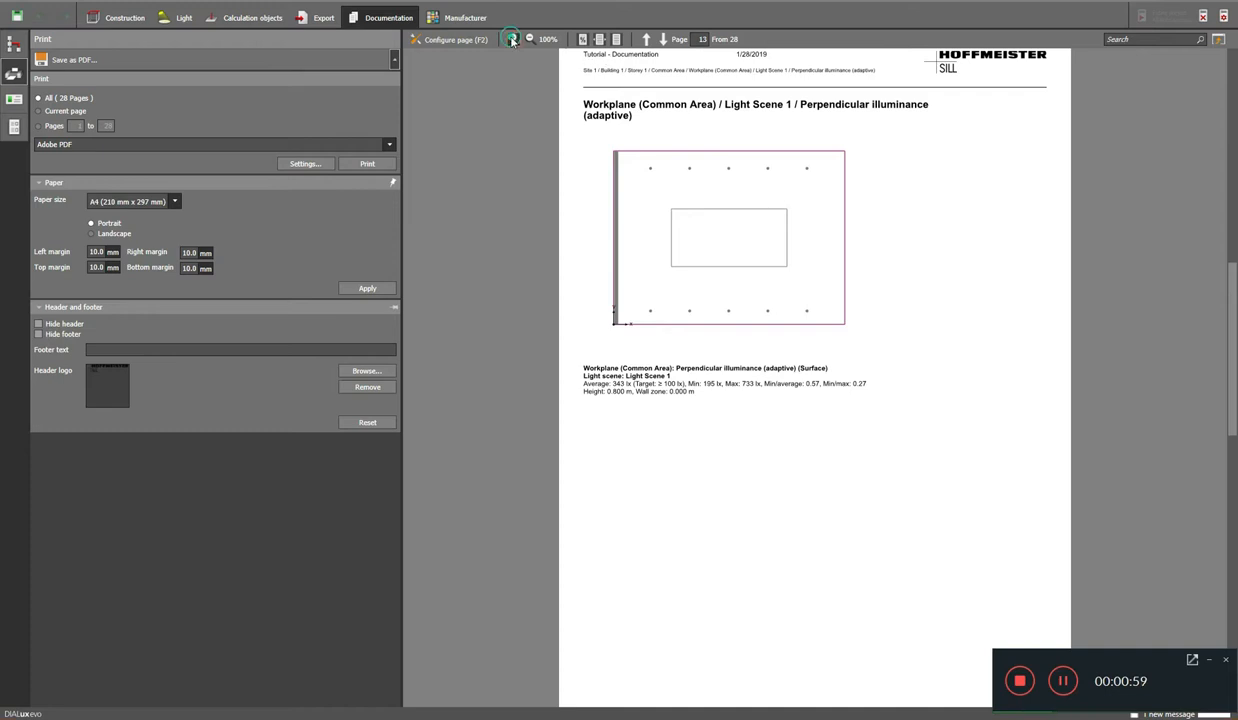
Step: Zoom the preview to 140% and review pages 13, 8, 7, 9 and 10
{"action": "left_click", "coordinate": [513, 39]}
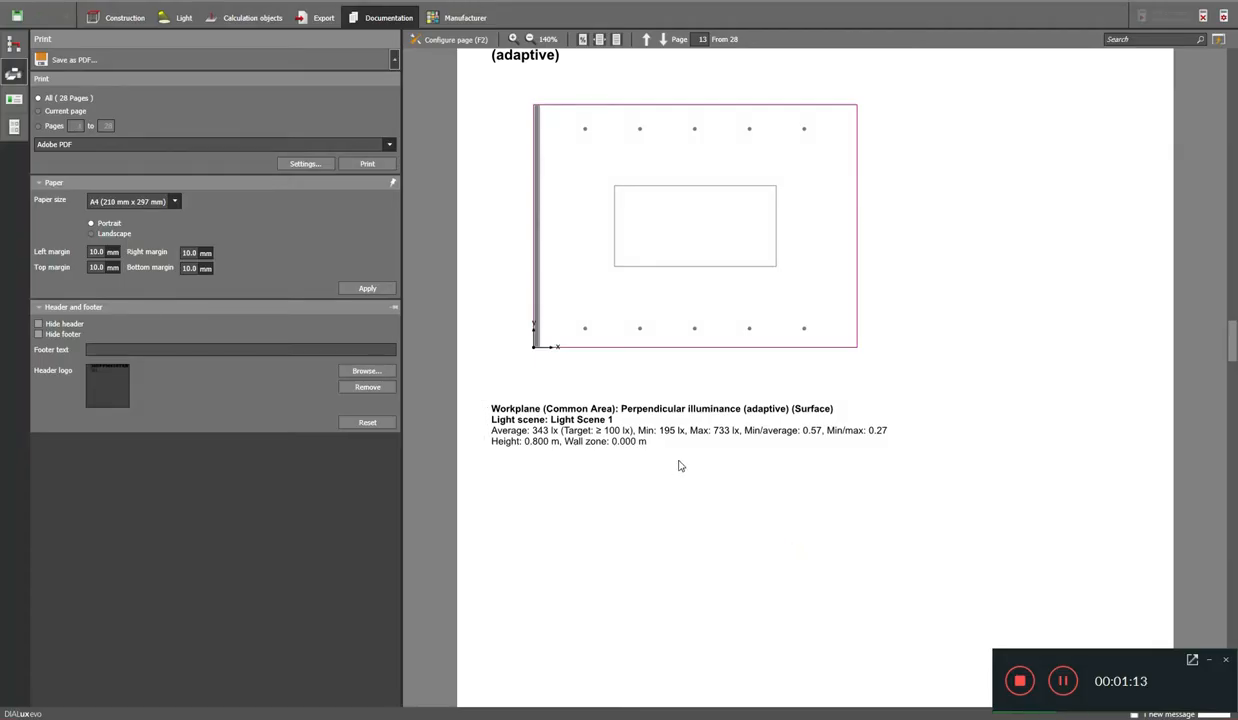
{"action": "left_click", "coordinate": [646, 39]}
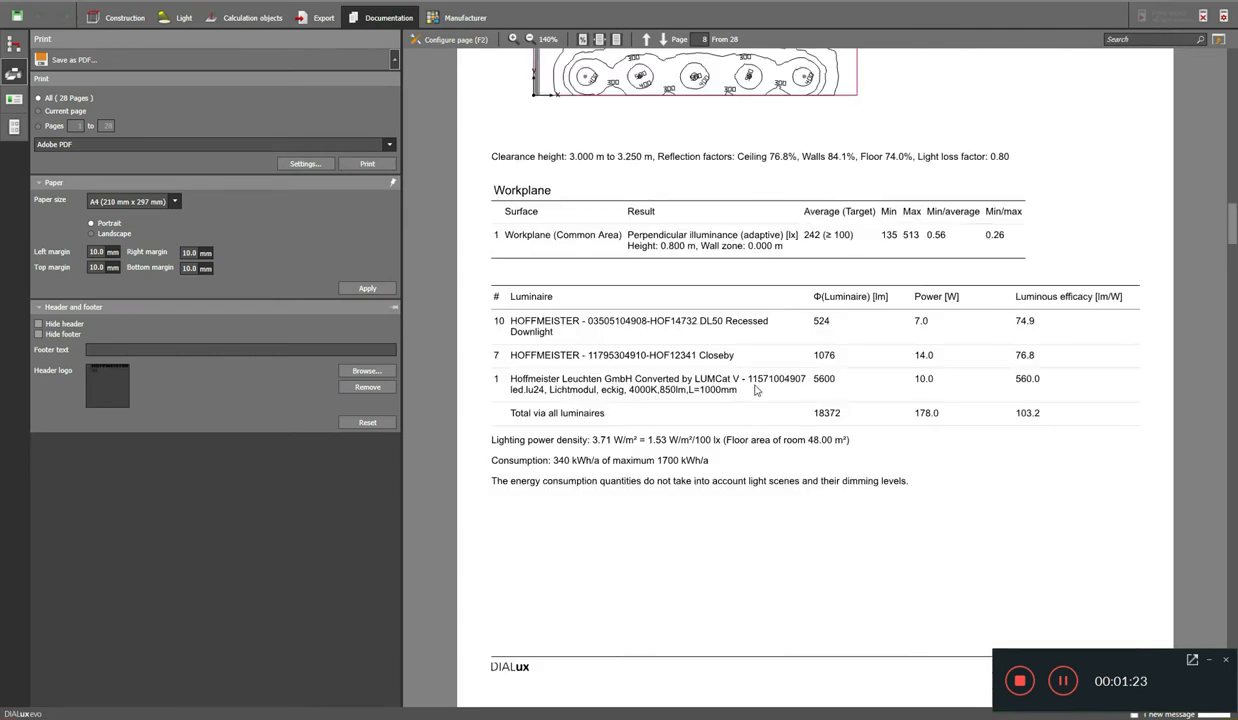
{"action": "scroll", "scroll_direction": "down", "scroll_amount": 3}
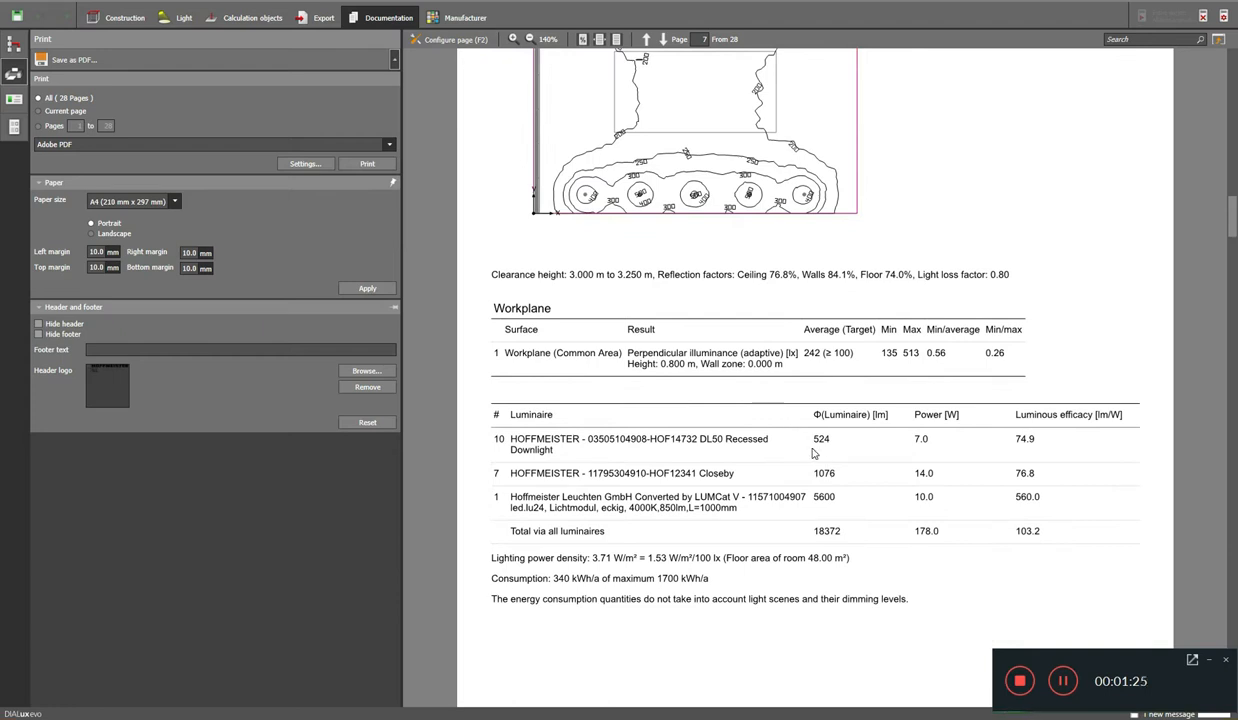
{"action": "mouse_move", "coordinate": [889, 597]}
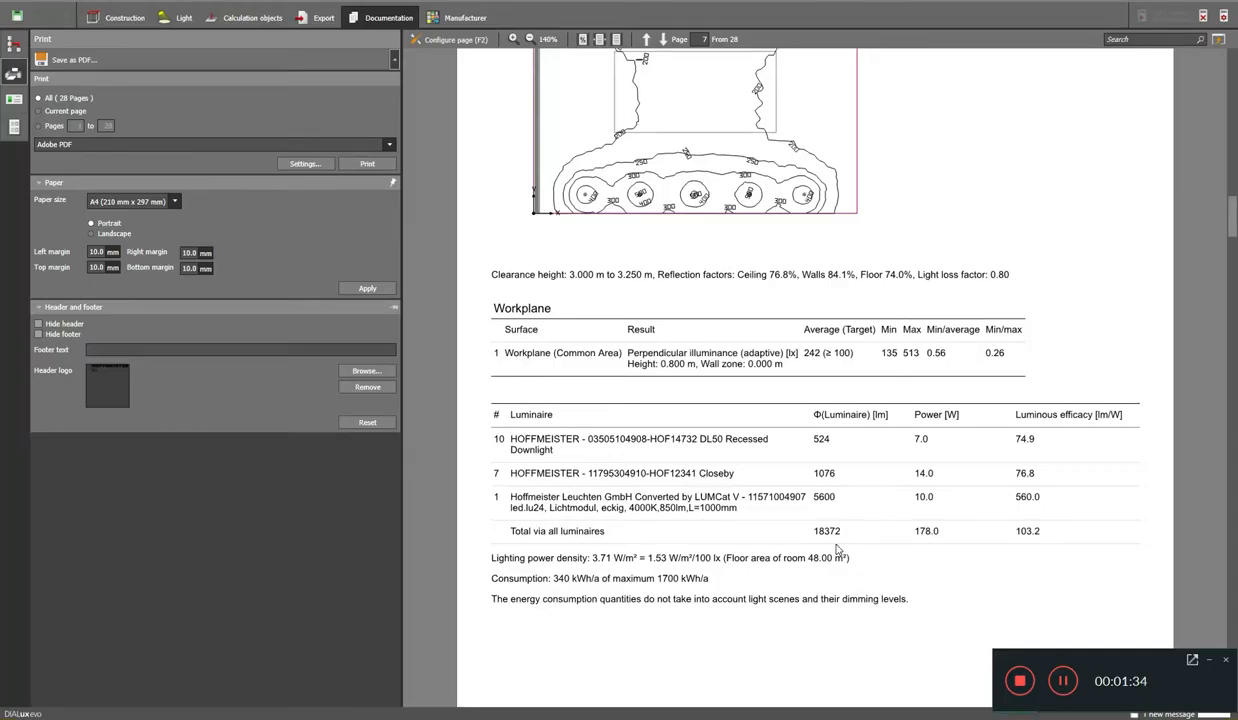
{"action": "scroll", "scroll_direction": "down", "scroll_amount": 3}
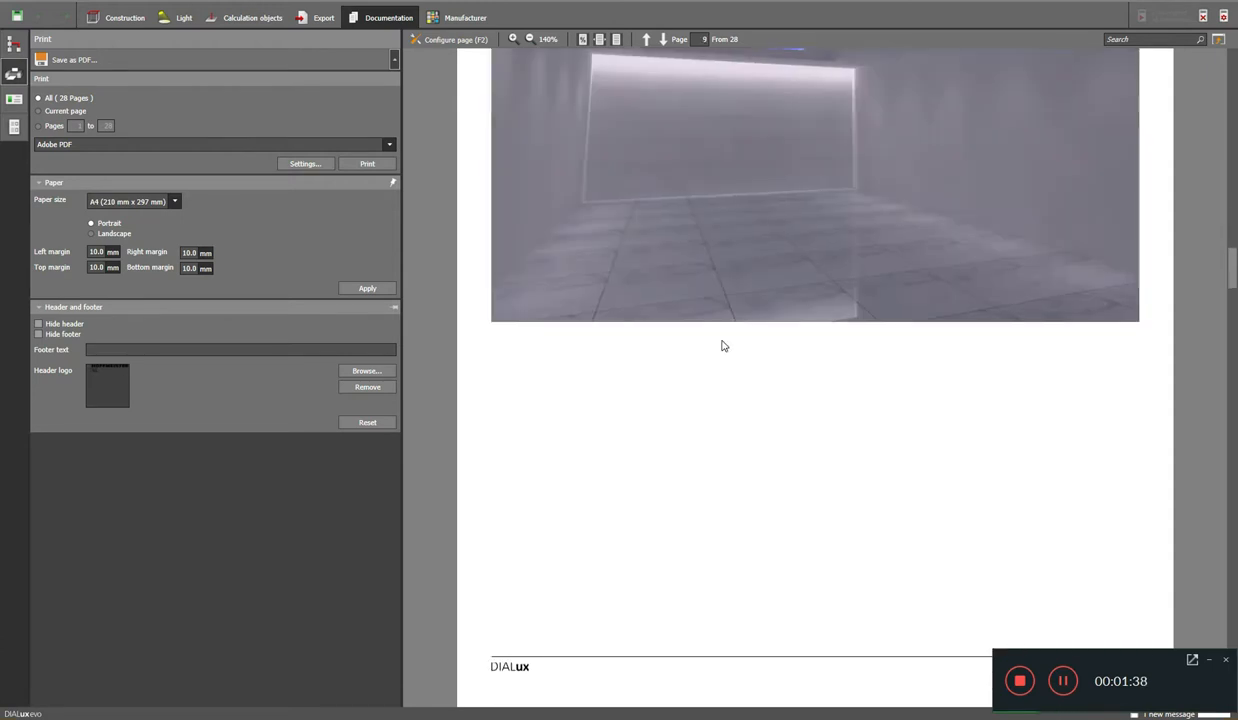
{"action": "left_click", "coordinate": [646, 39]}
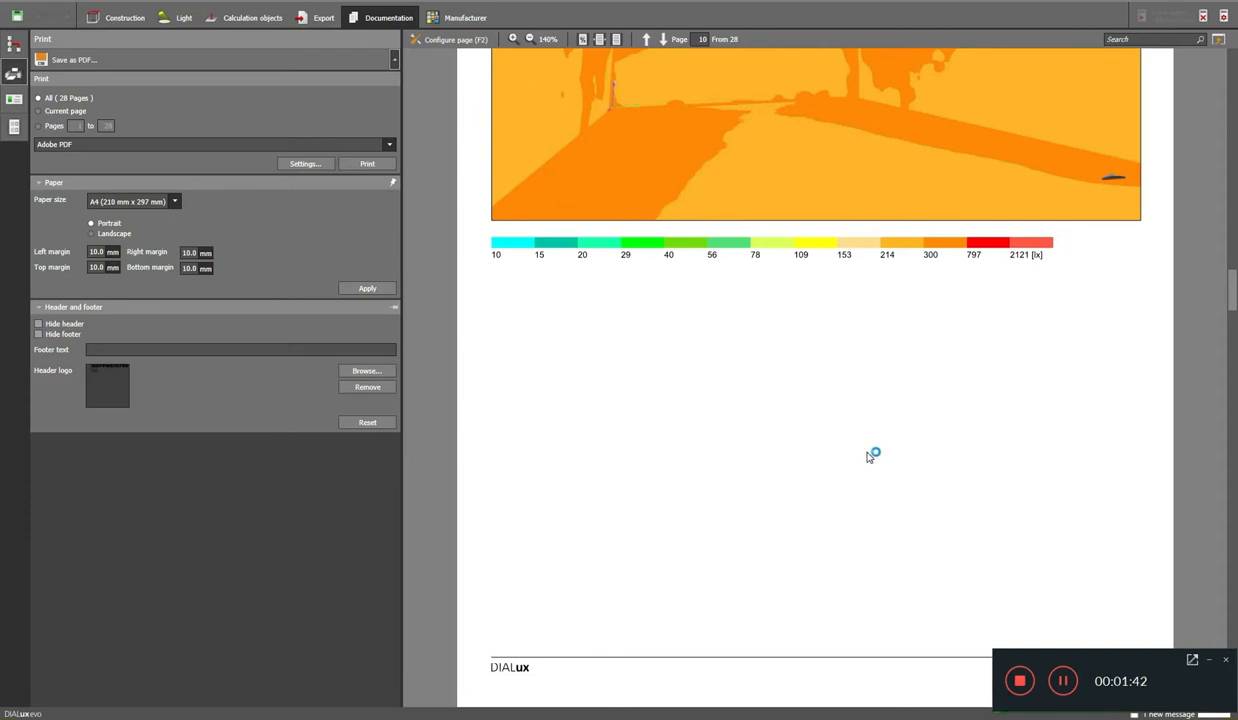
{"action": "left_click", "coordinate": [184, 17]}
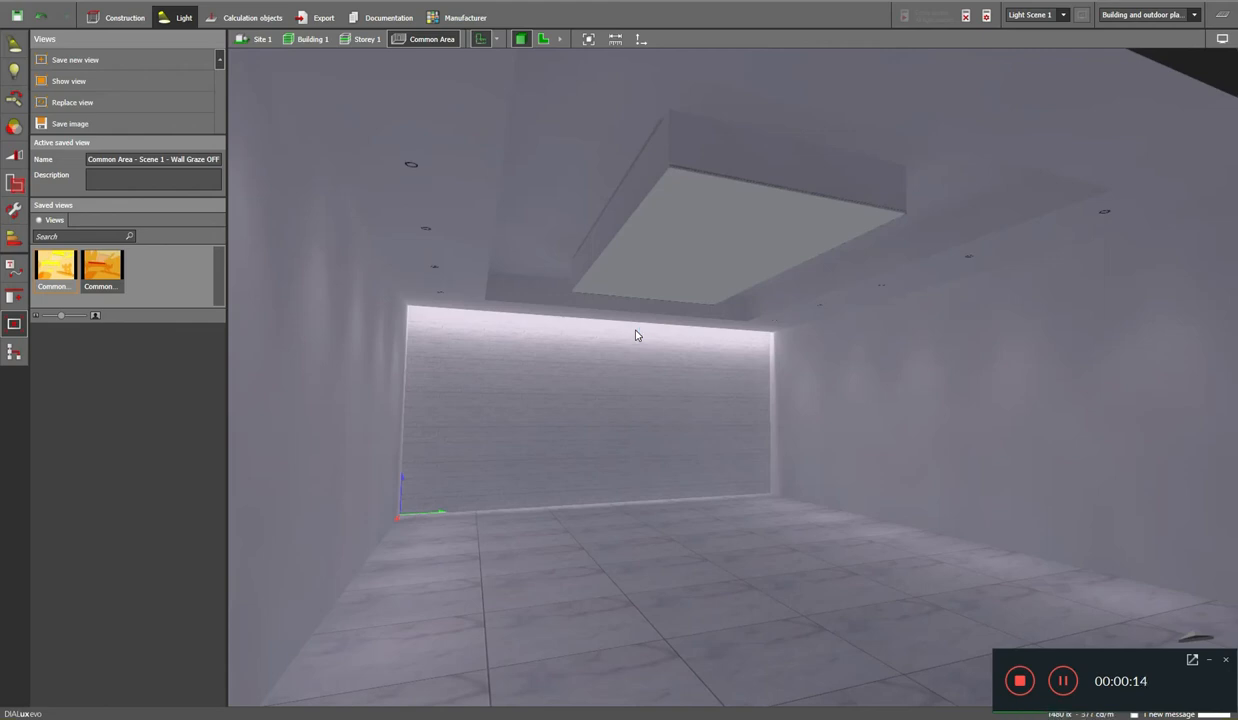
{"action": "mouse_move", "coordinate": [528, 320]}
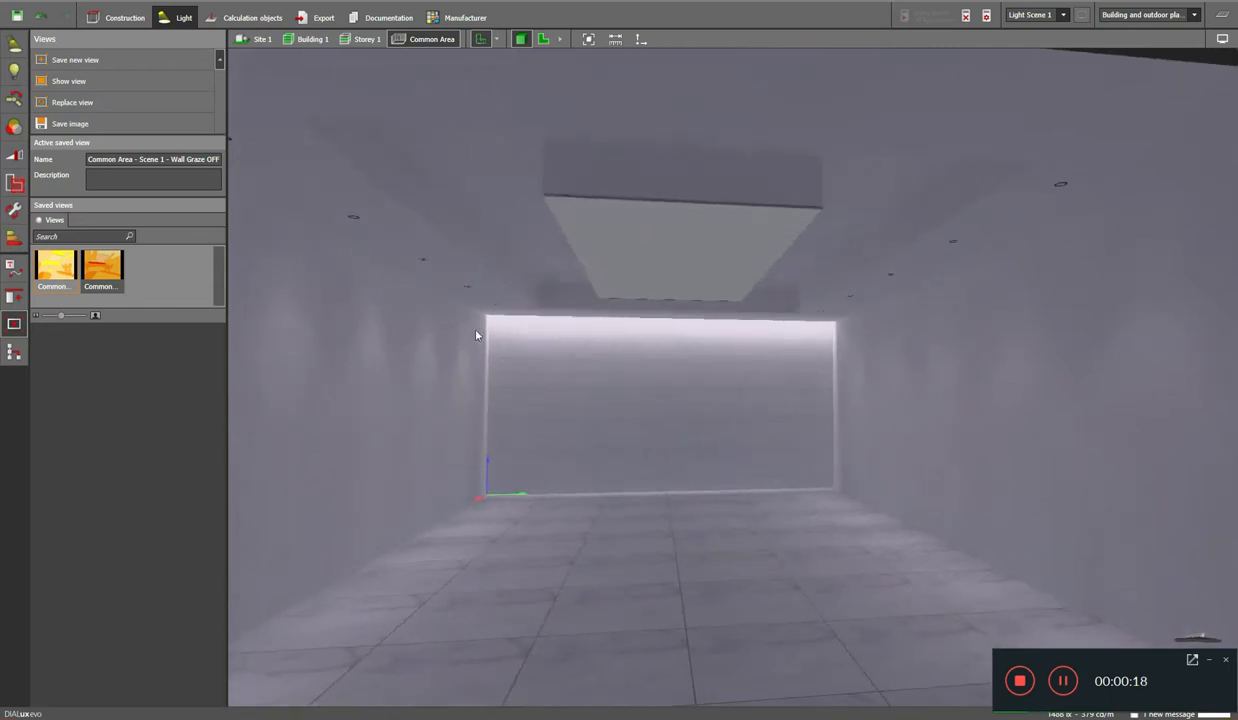
{"action": "mouse_move", "coordinate": [44, 323]}
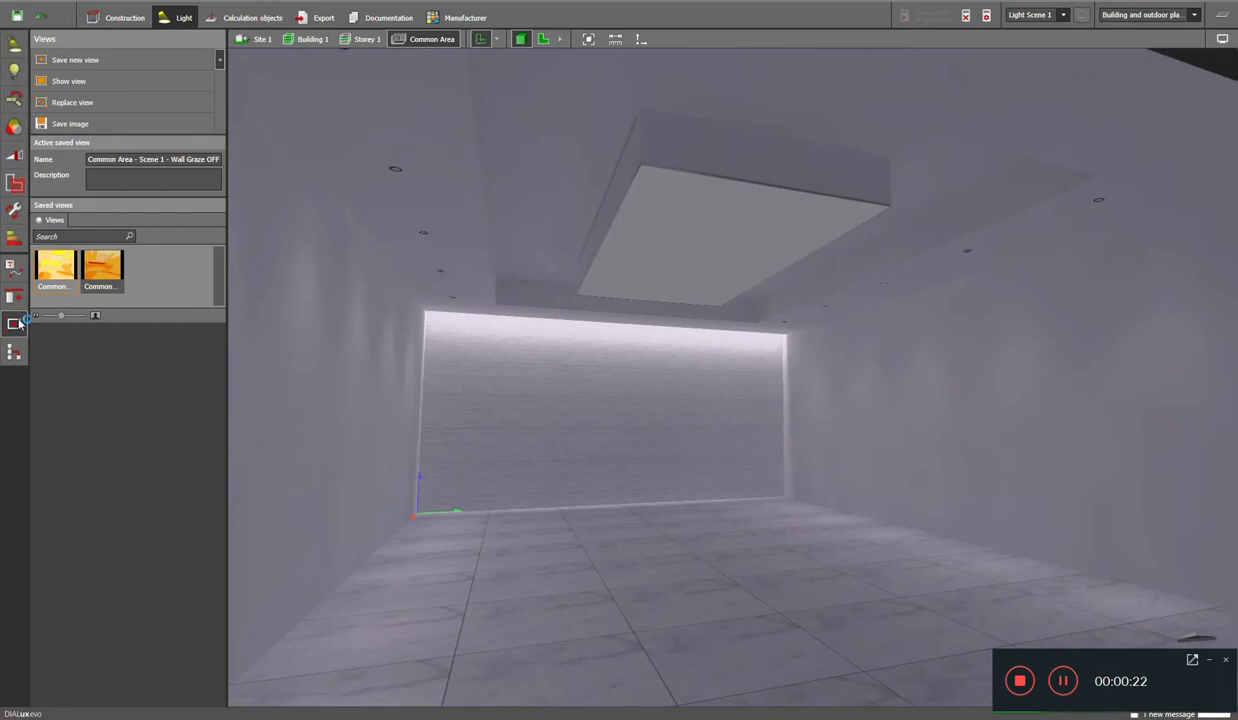
Step: Inspect the Wall Graze OFF raytraced image, then activate the Wall Graze ON saved view
{"action": "left_click", "coordinate": [323, 17]}
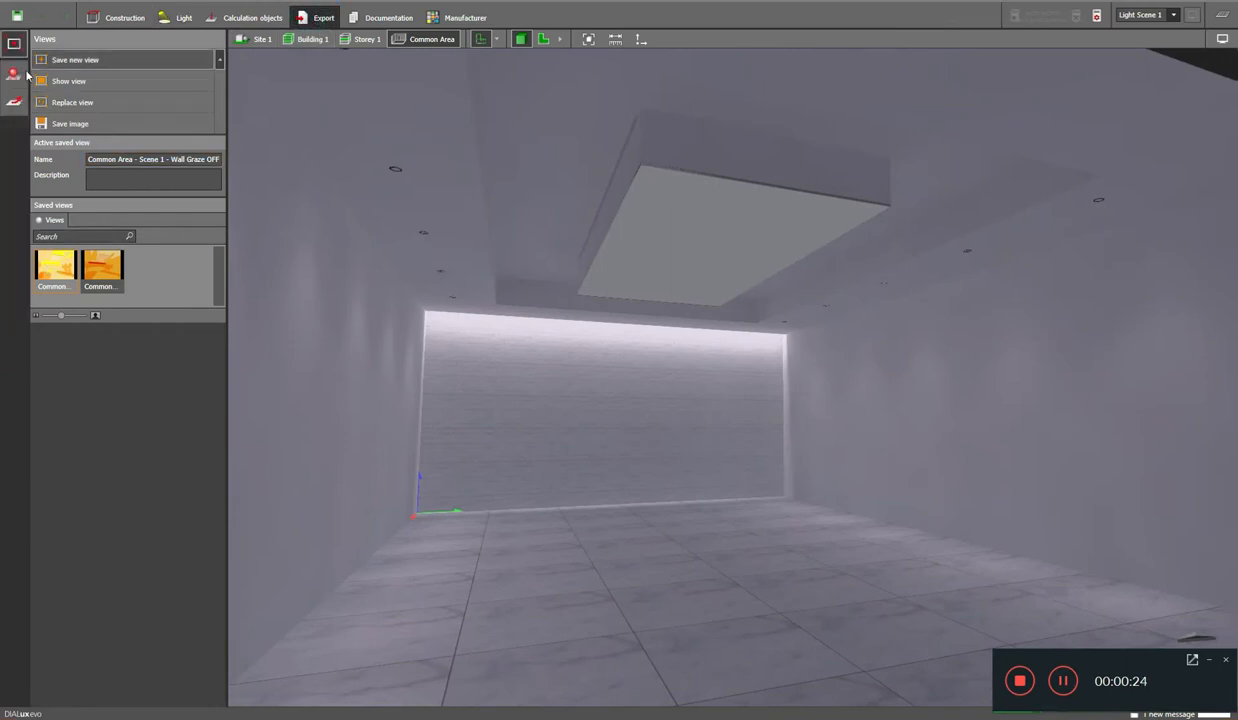
{"action": "left_click", "coordinate": [14, 72]}
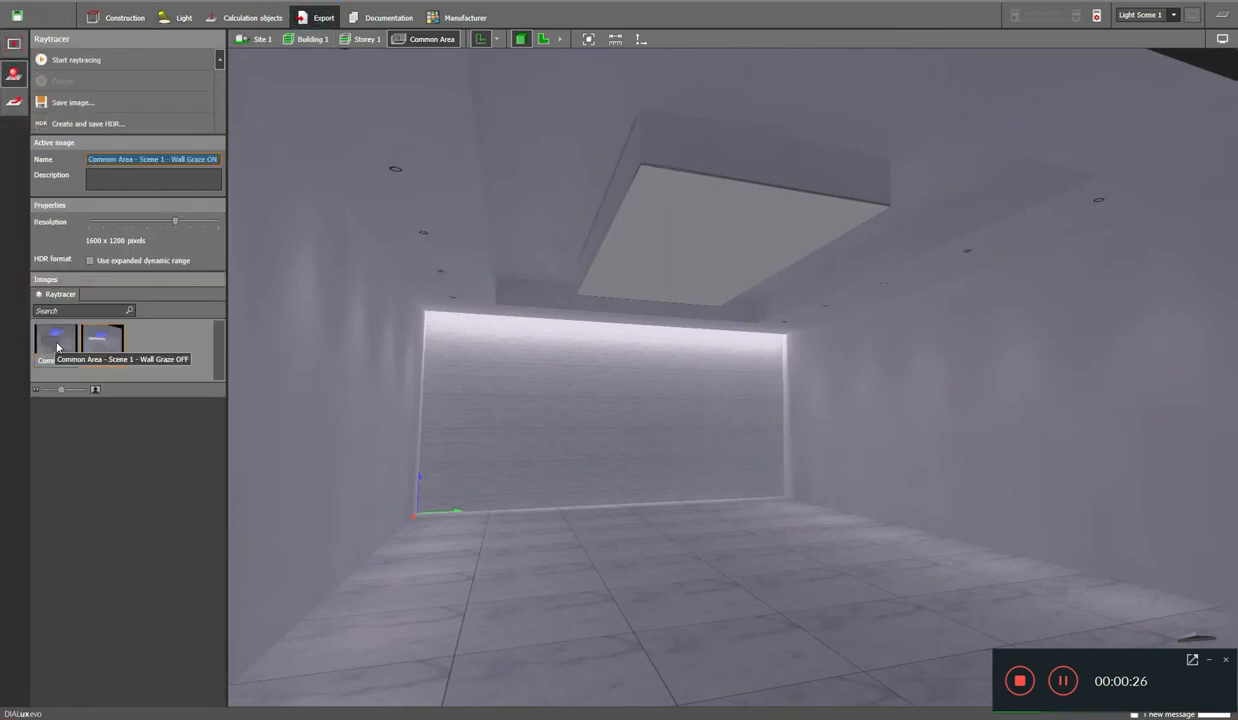
{"action": "left_click", "coordinate": [95, 340]}
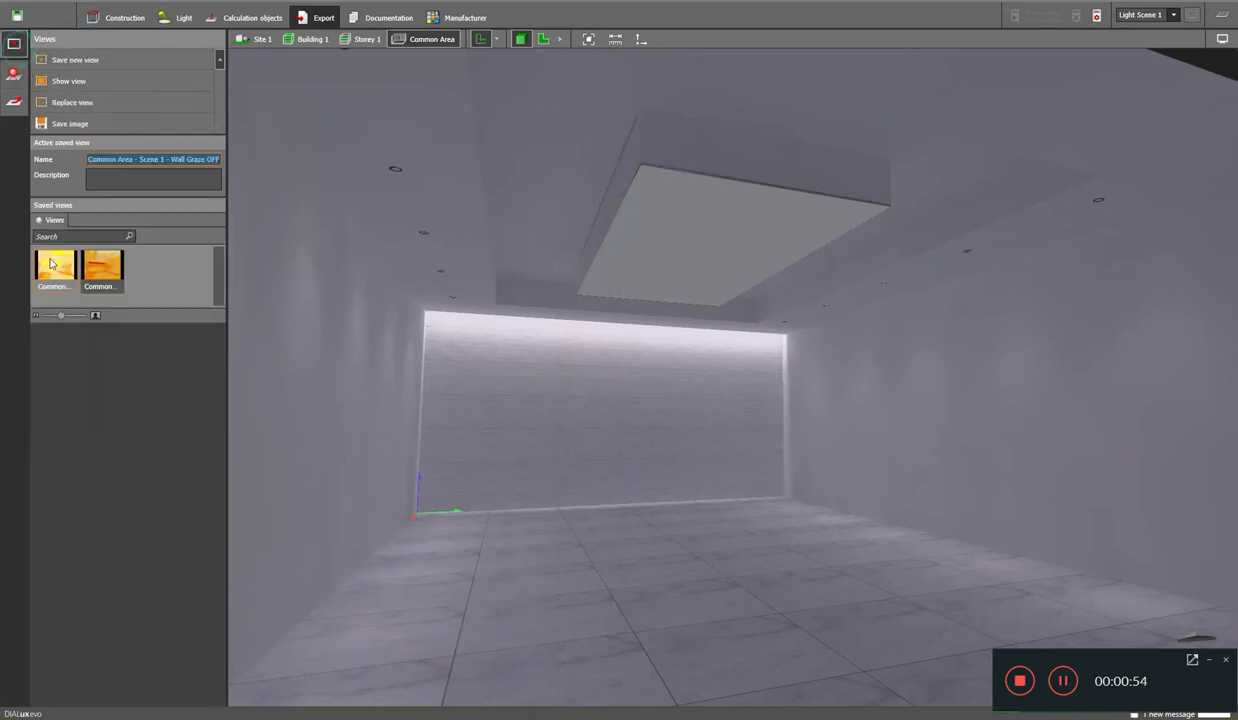
{"action": "left_click", "coordinate": [55, 268]}
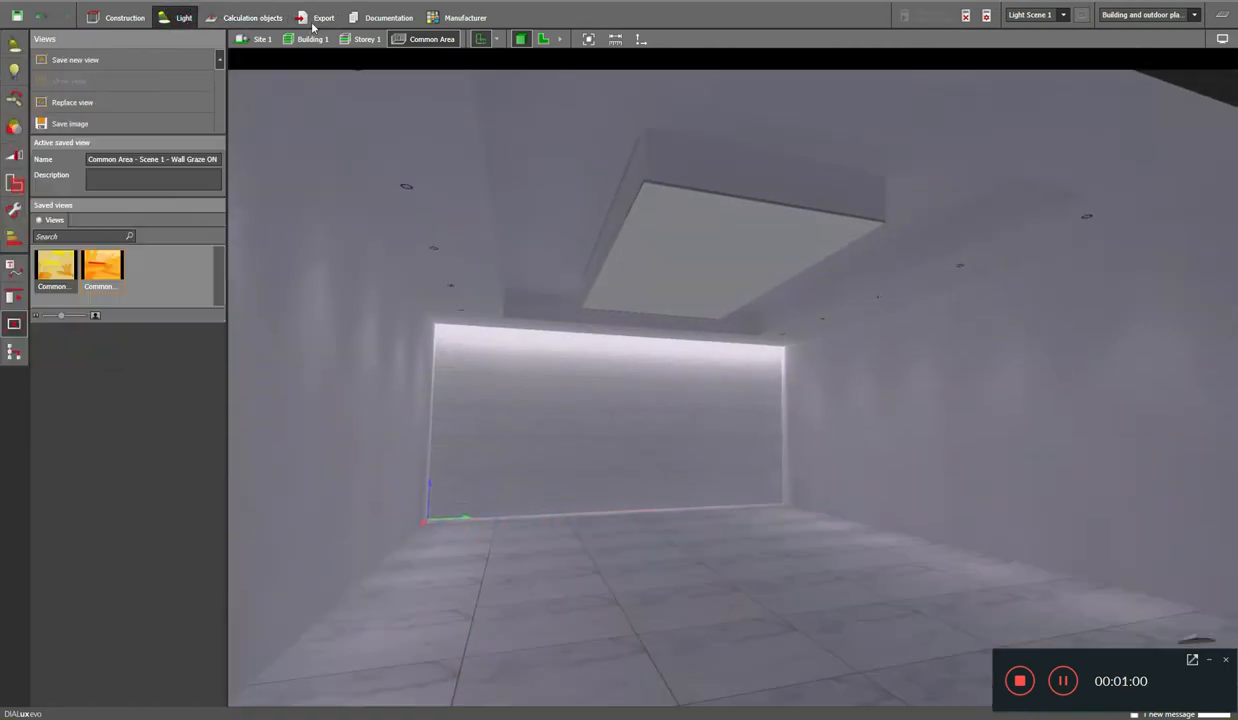
Step: Switch to Documentation to preview the Common Area room summary page
{"action": "left_click", "coordinate": [388, 17]}
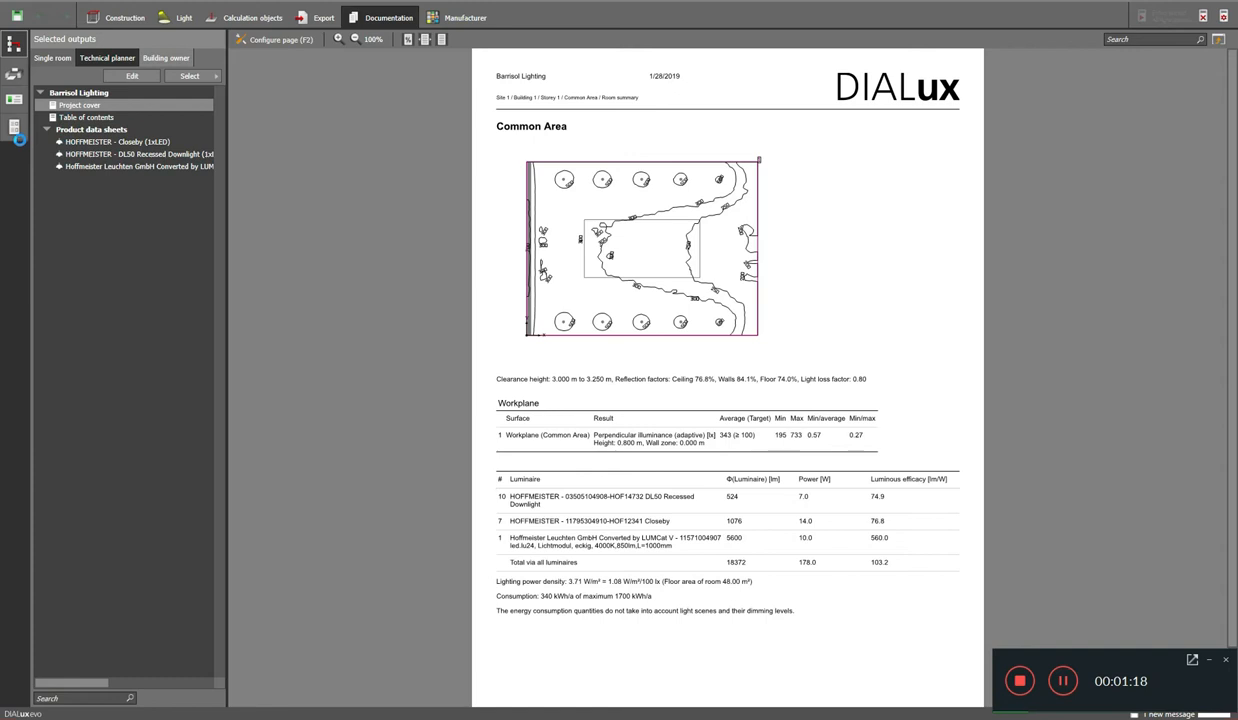
Step: Open Configure templates and add Product data sheets to the Tuto template
{"action": "left_click", "coordinate": [52, 57]}
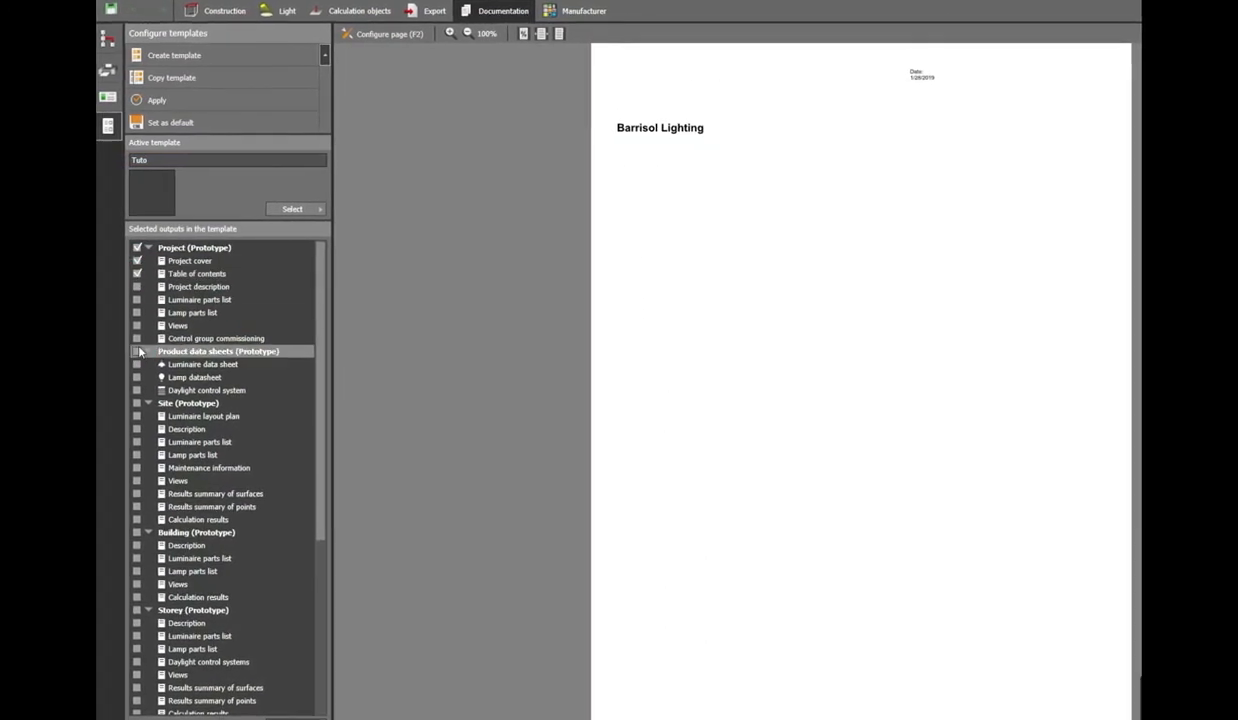
{"action": "left_click", "coordinate": [148, 365]}
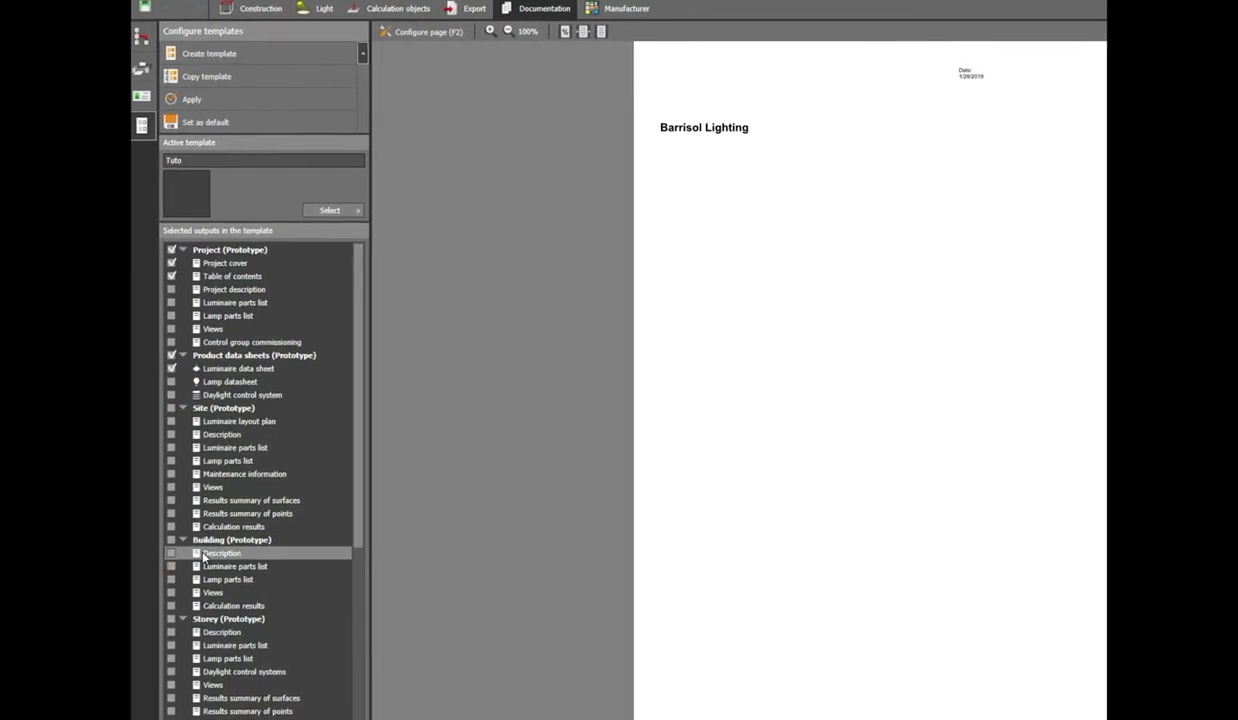
{"action": "scroll", "scroll_direction": "down", "scroll_amount": 3}
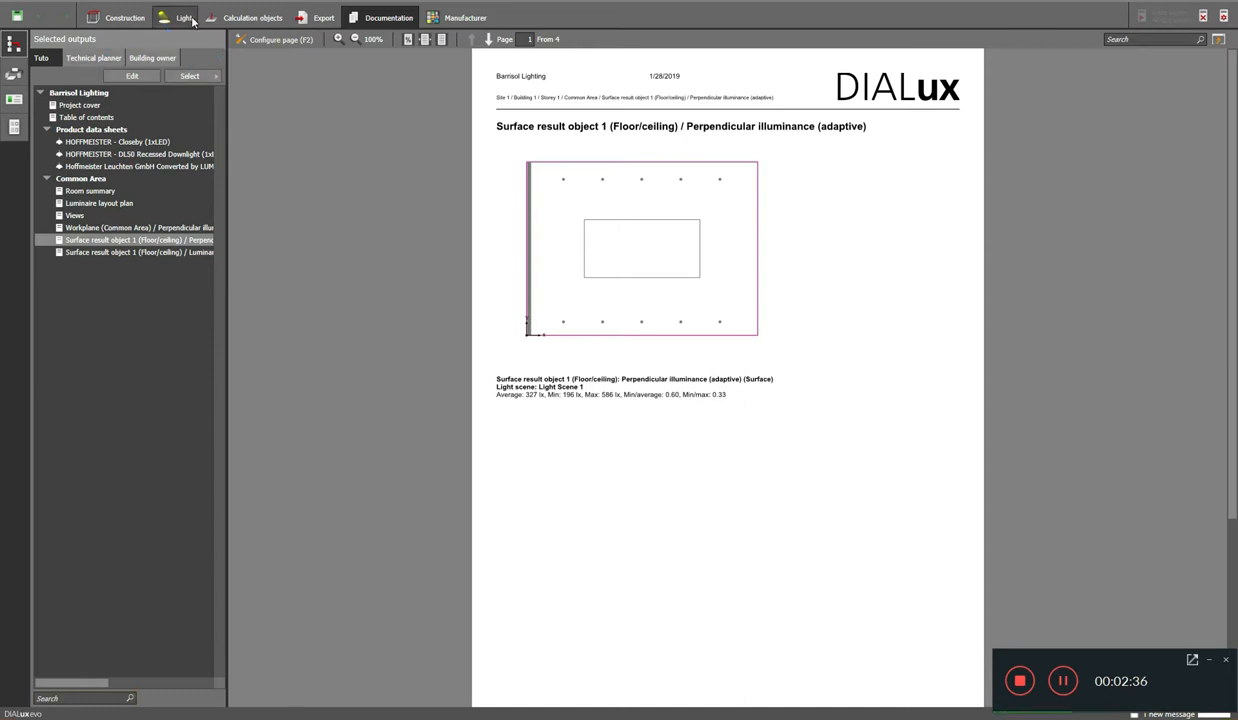
Step: In the Light scenes list, enable output generation for Light scene 4
{"action": "left_click", "coordinate": [184, 17]}
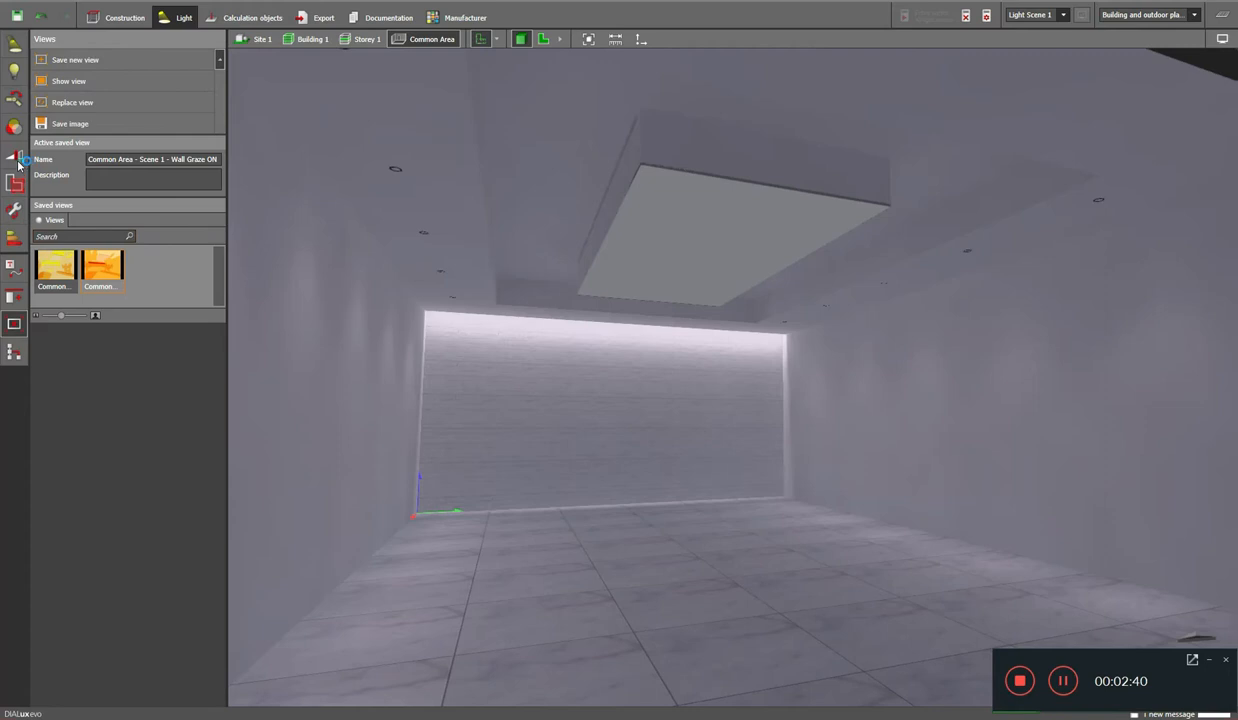
{"action": "left_click", "coordinate": [14, 156]}
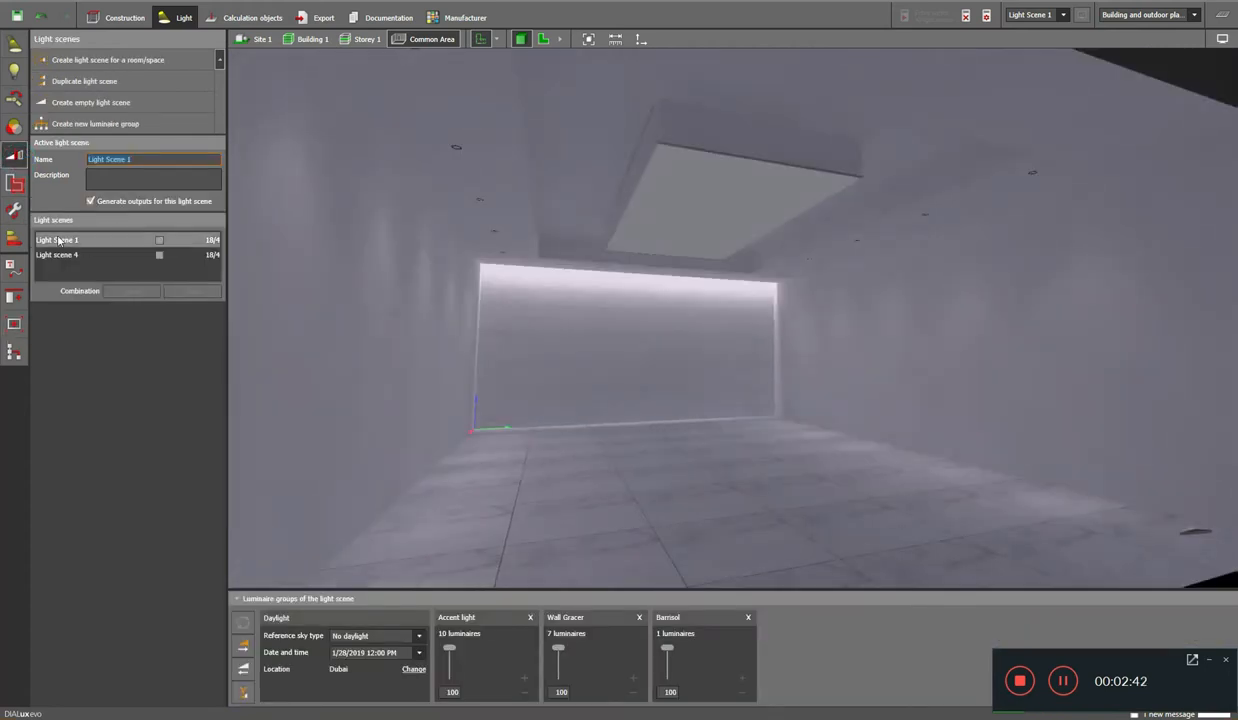
{"action": "left_click", "coordinate": [159, 239]}
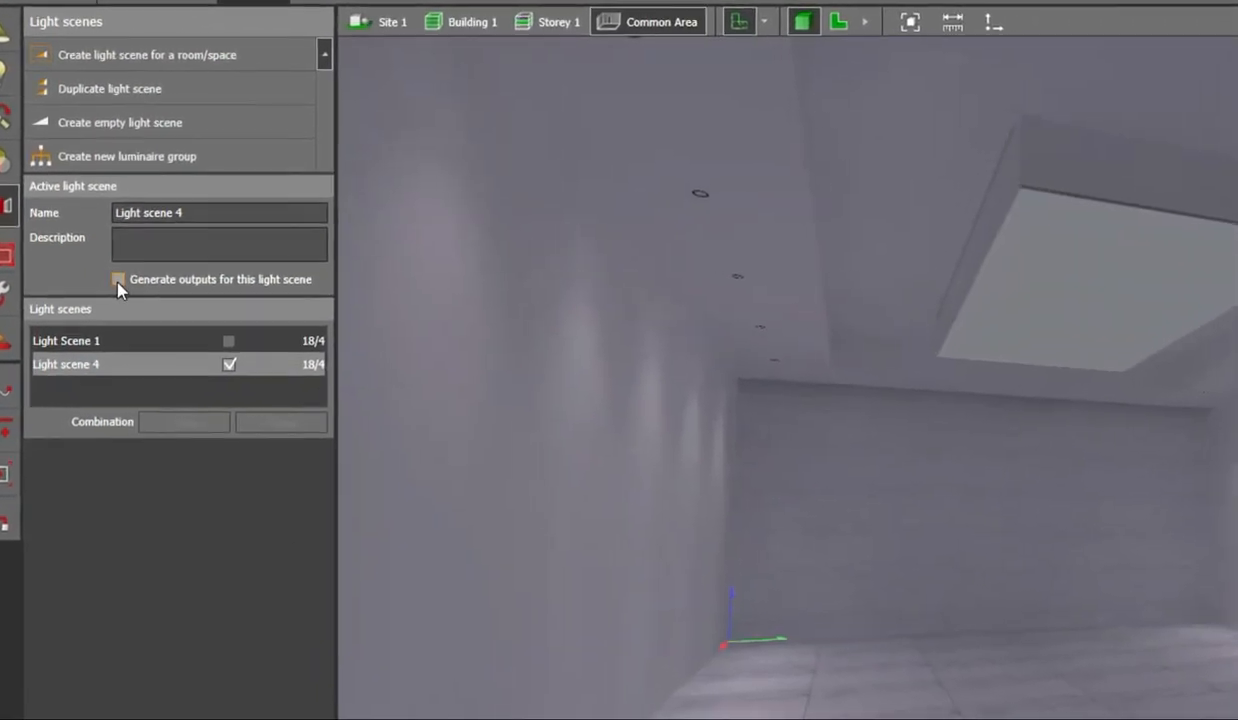
{"action": "left_click", "coordinate": [118, 279]}
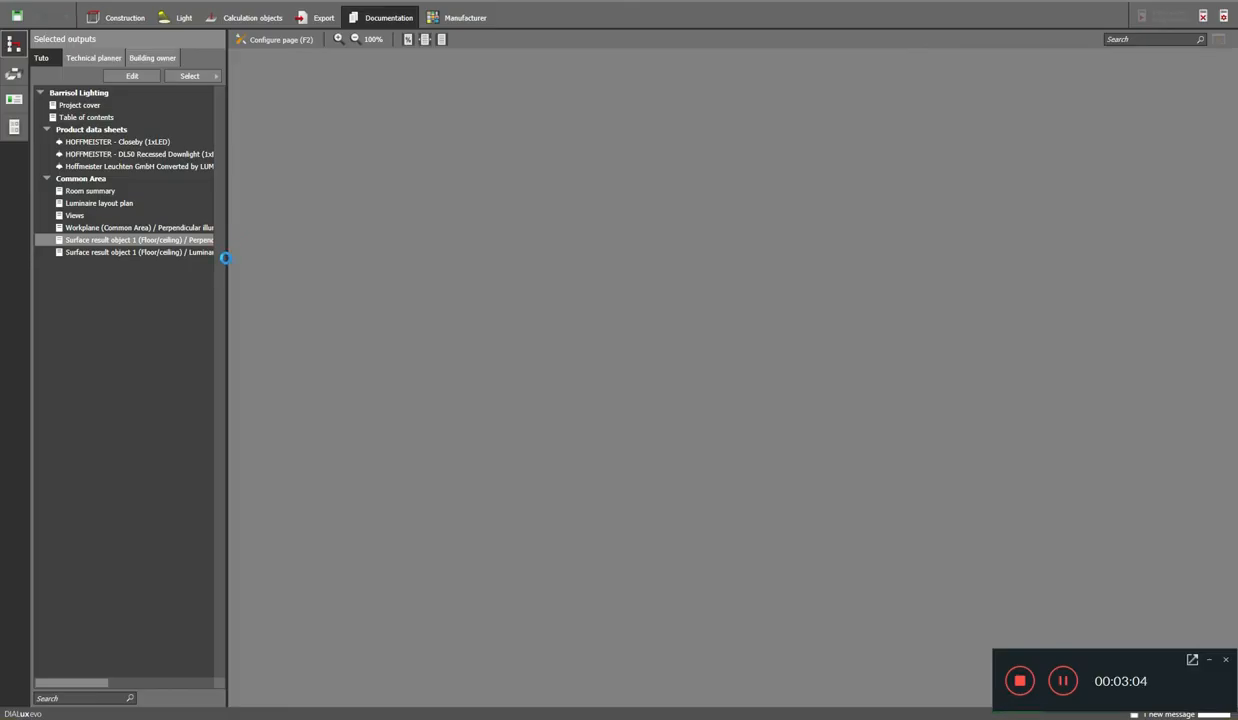
Step: Widen the outputs list, preview Light Scene 1 results, and open the Views setup
{"action": "left_click", "coordinate": [140, 240]}
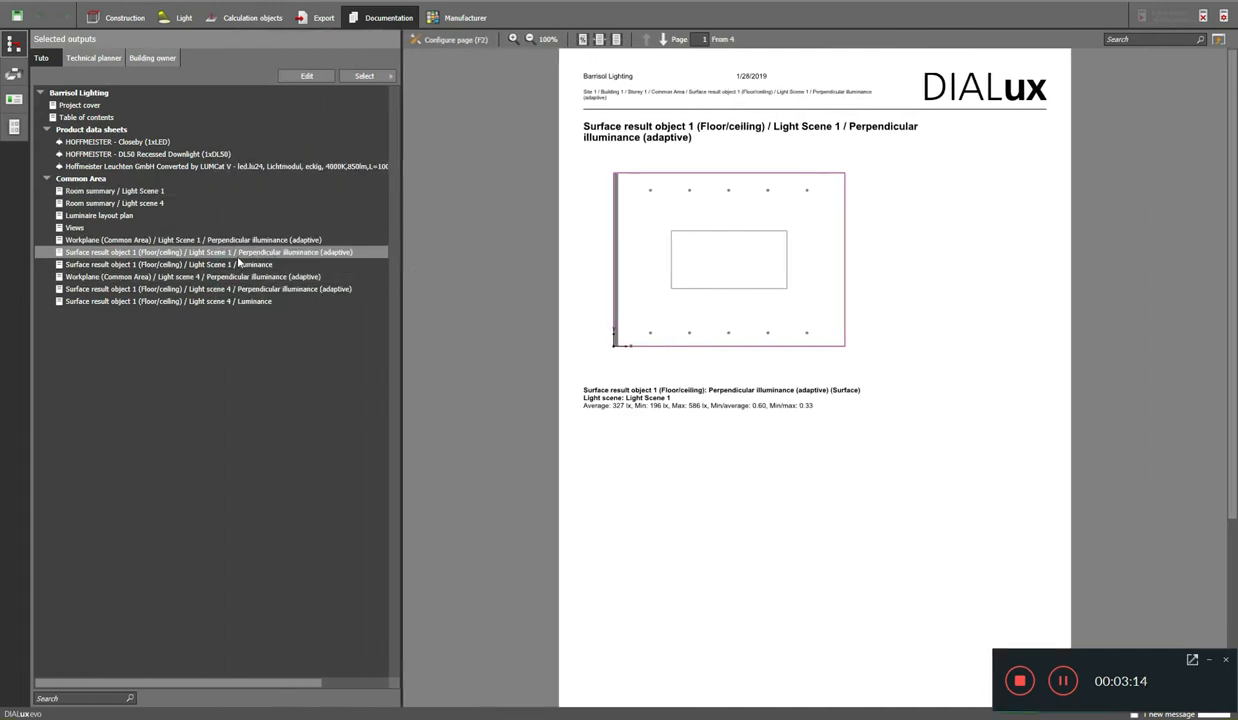
{"action": "left_click", "coordinate": [200, 240]}
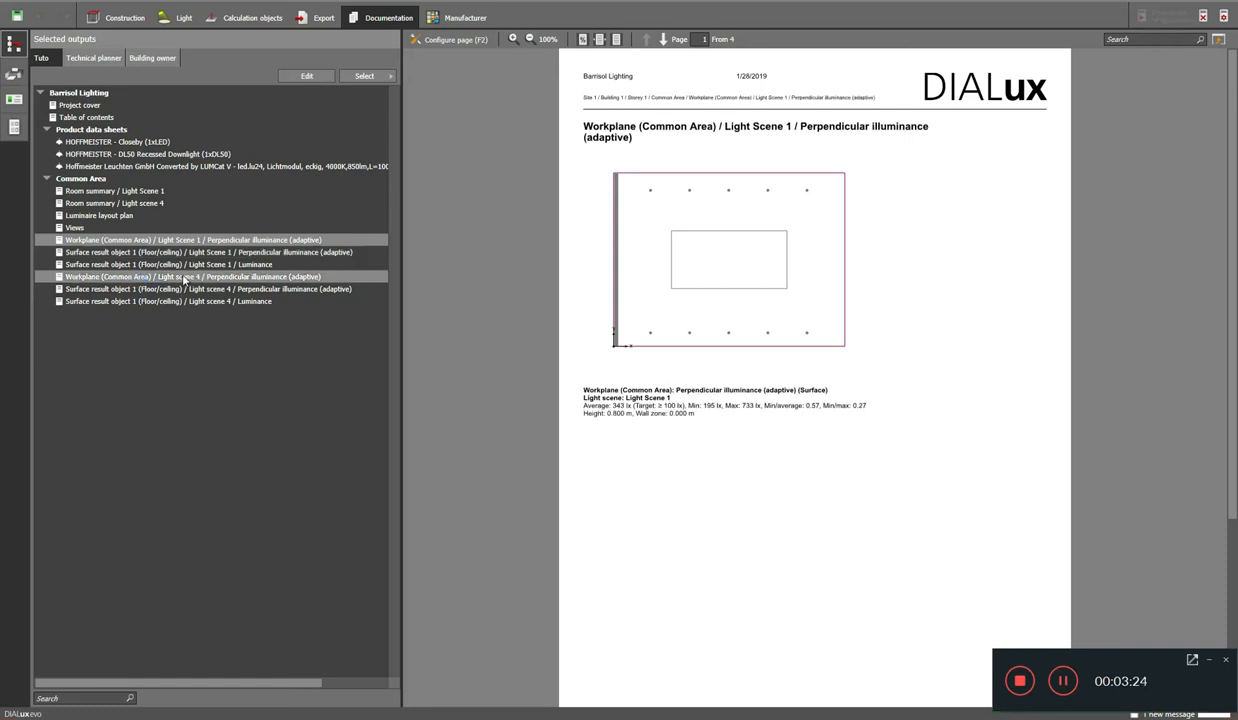
{"action": "left_click", "coordinate": [74, 228]}
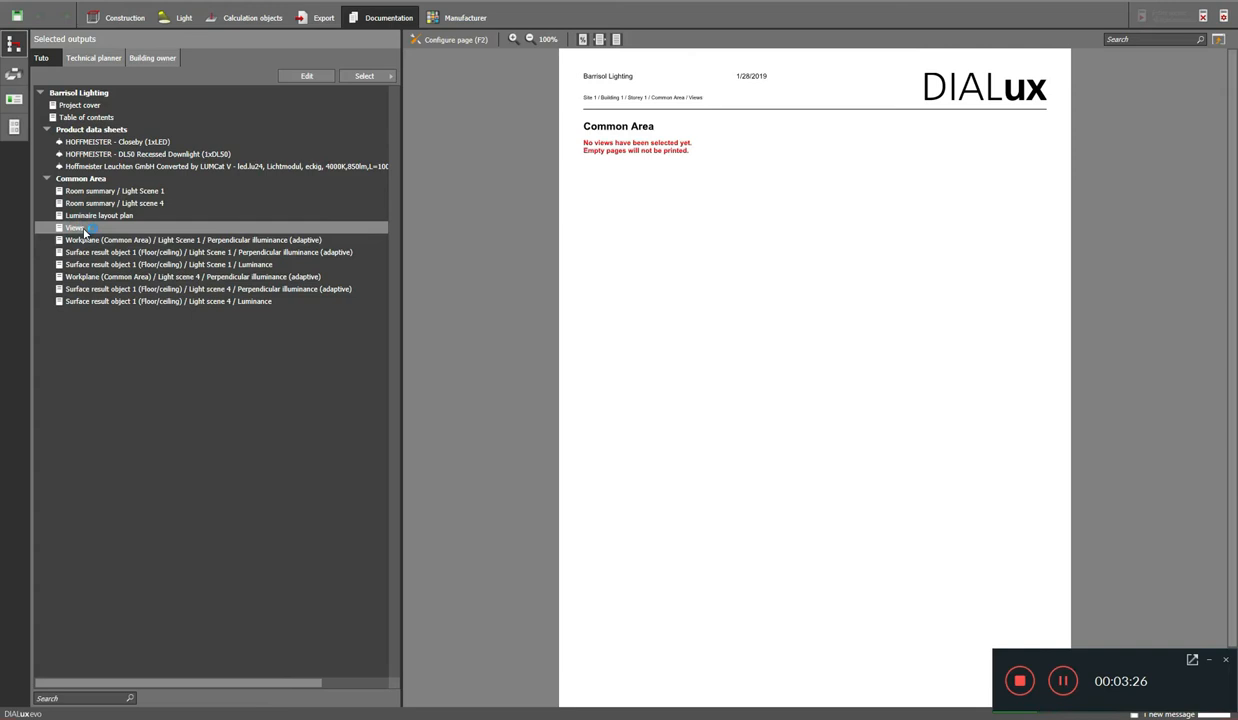
{"action": "double_click", "coordinate": [74, 227]}
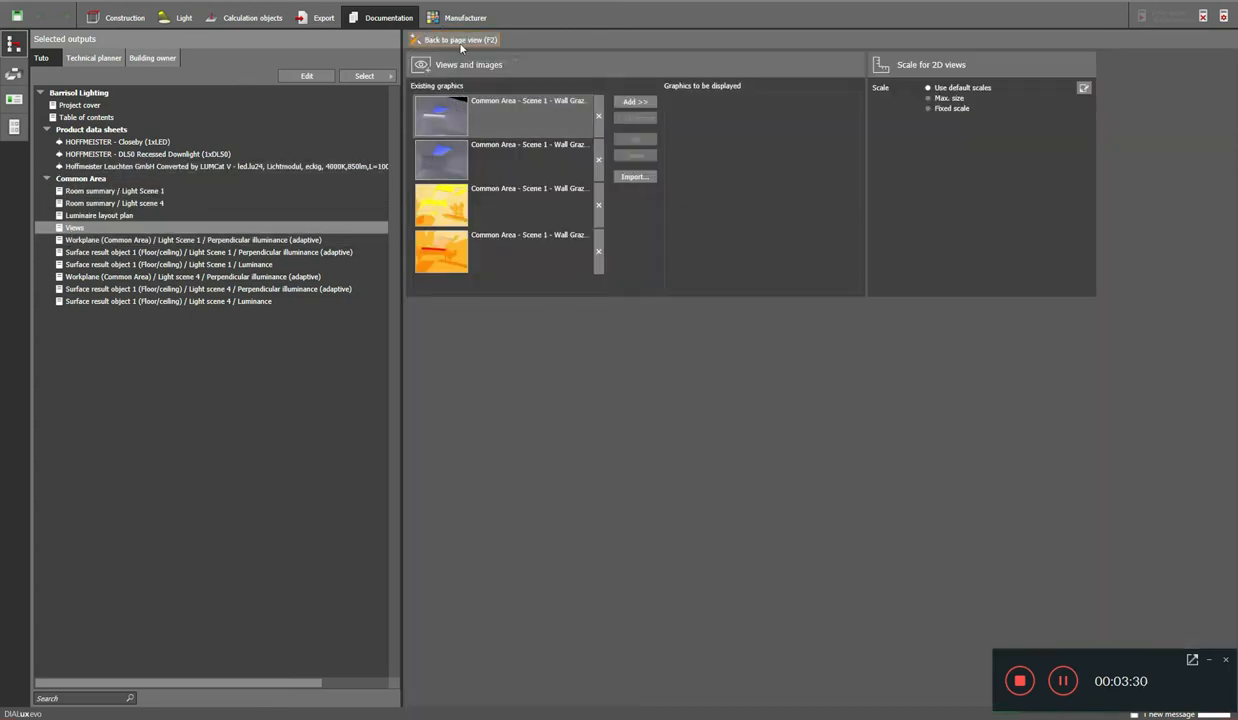
Step: Check the Views image settings and show all outputs with their inclusion checkboxes
{"action": "left_click", "coordinate": [460, 40]}
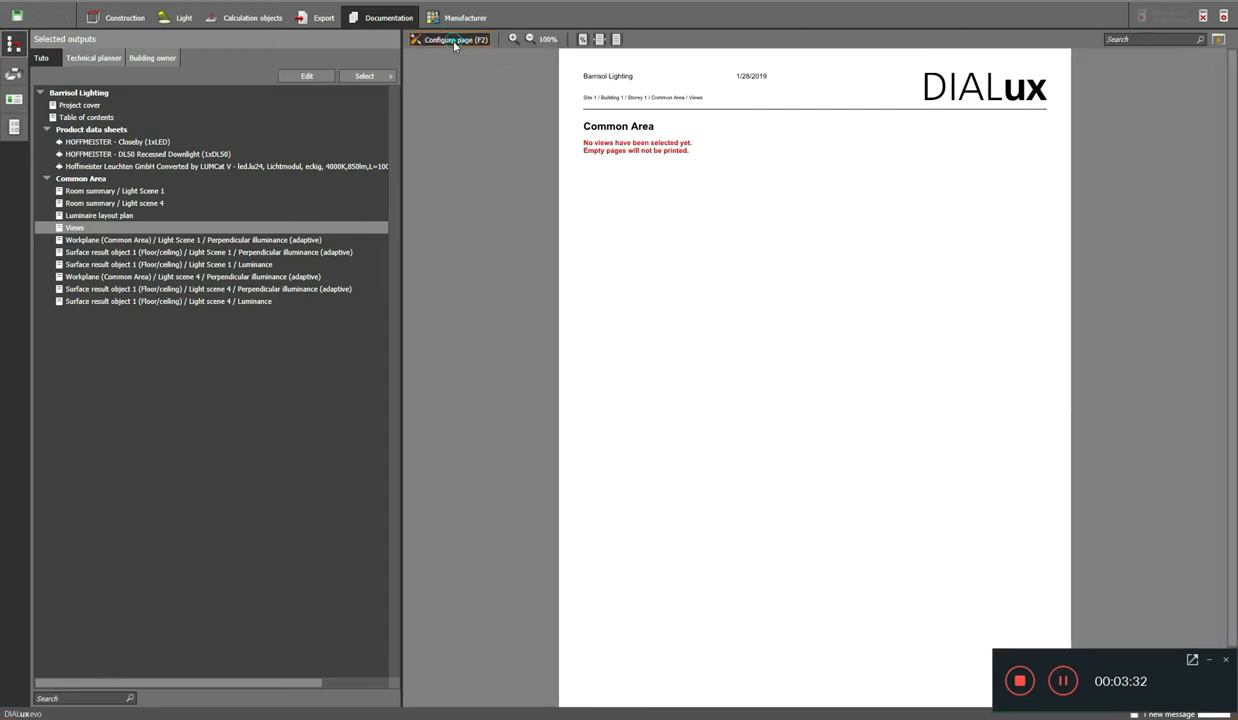
{"action": "left_click", "coordinate": [450, 39]}
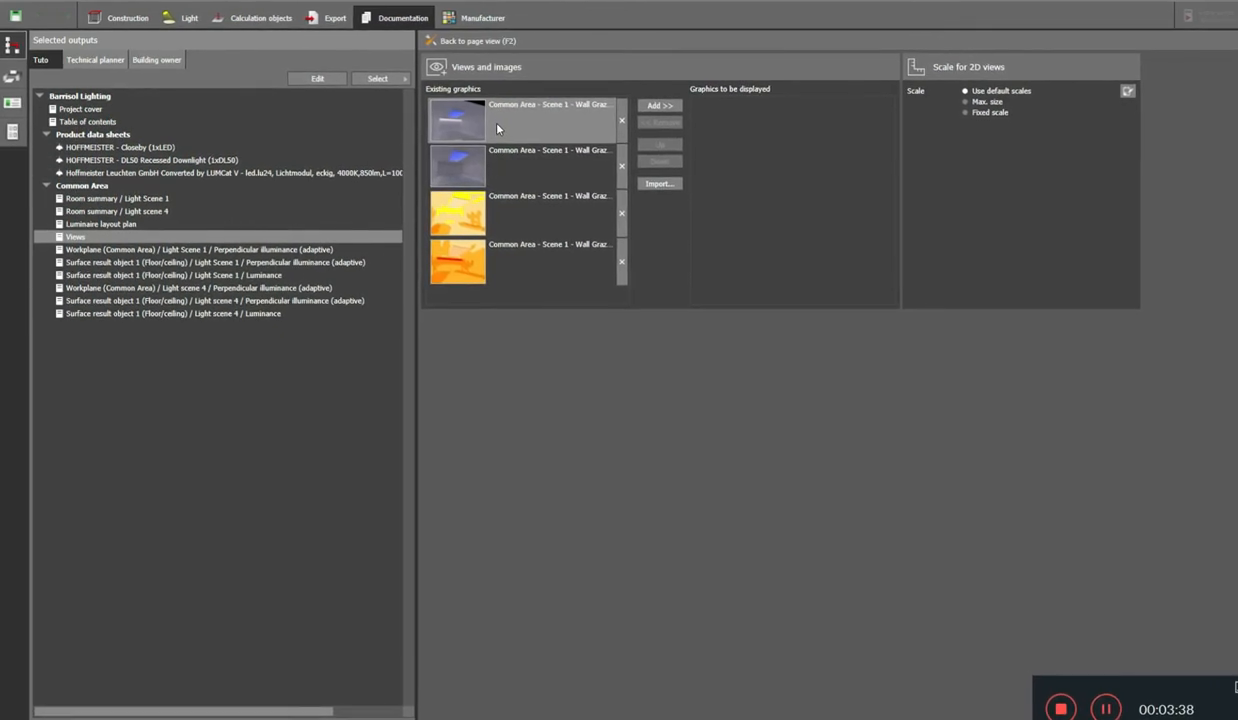
{"action": "left_click", "coordinate": [659, 105]}
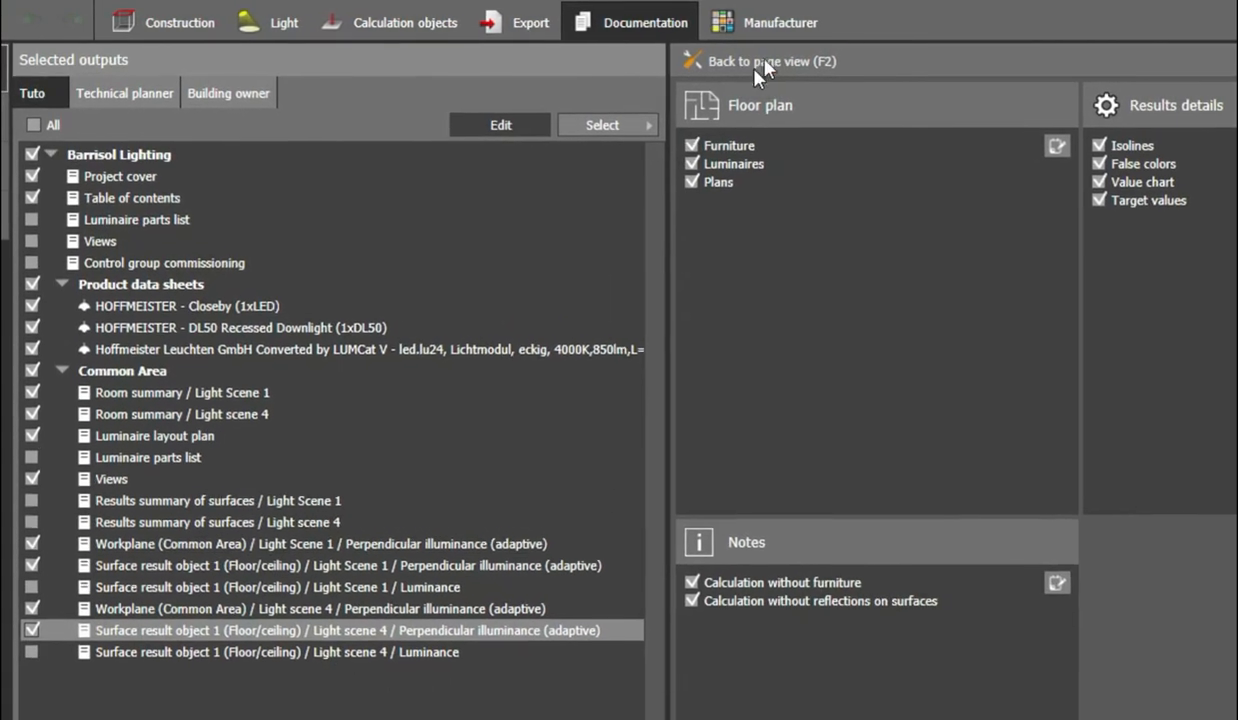
{"action": "left_click", "coordinate": [761, 61]}
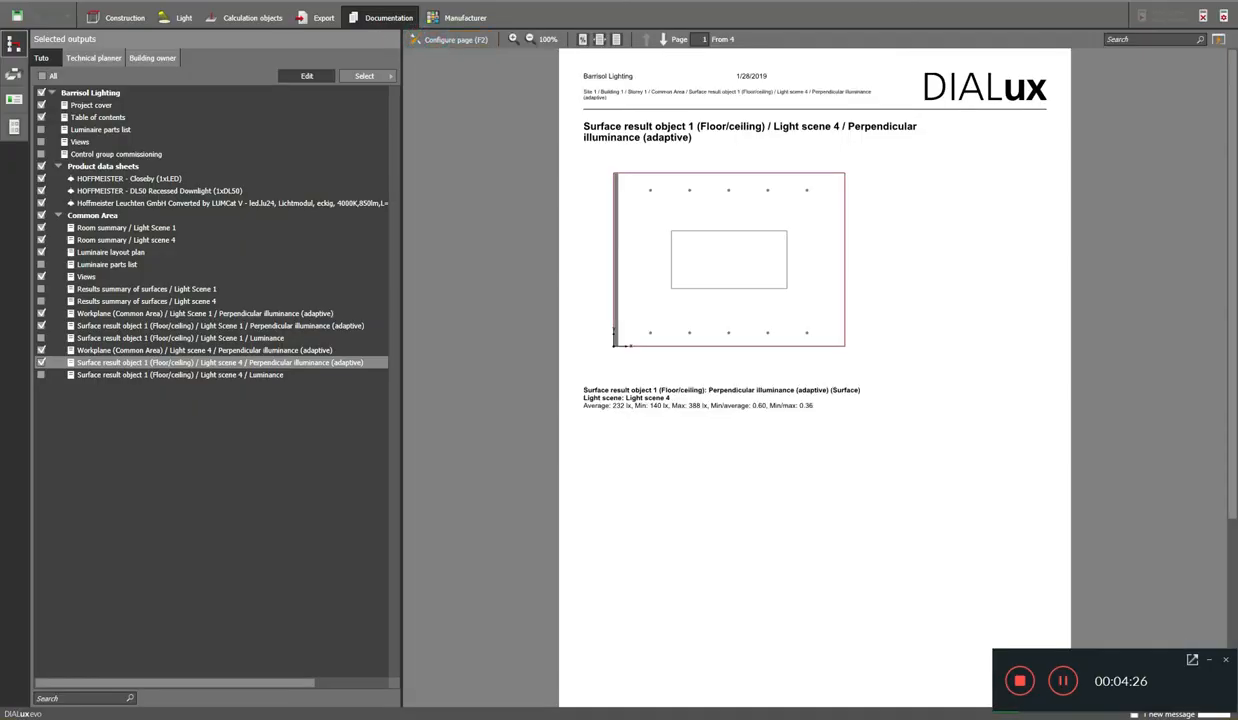
Step: Switch to the Construction tab showing Light scene 4 false-colour floor results
{"action": "left_click", "coordinate": [124, 17]}
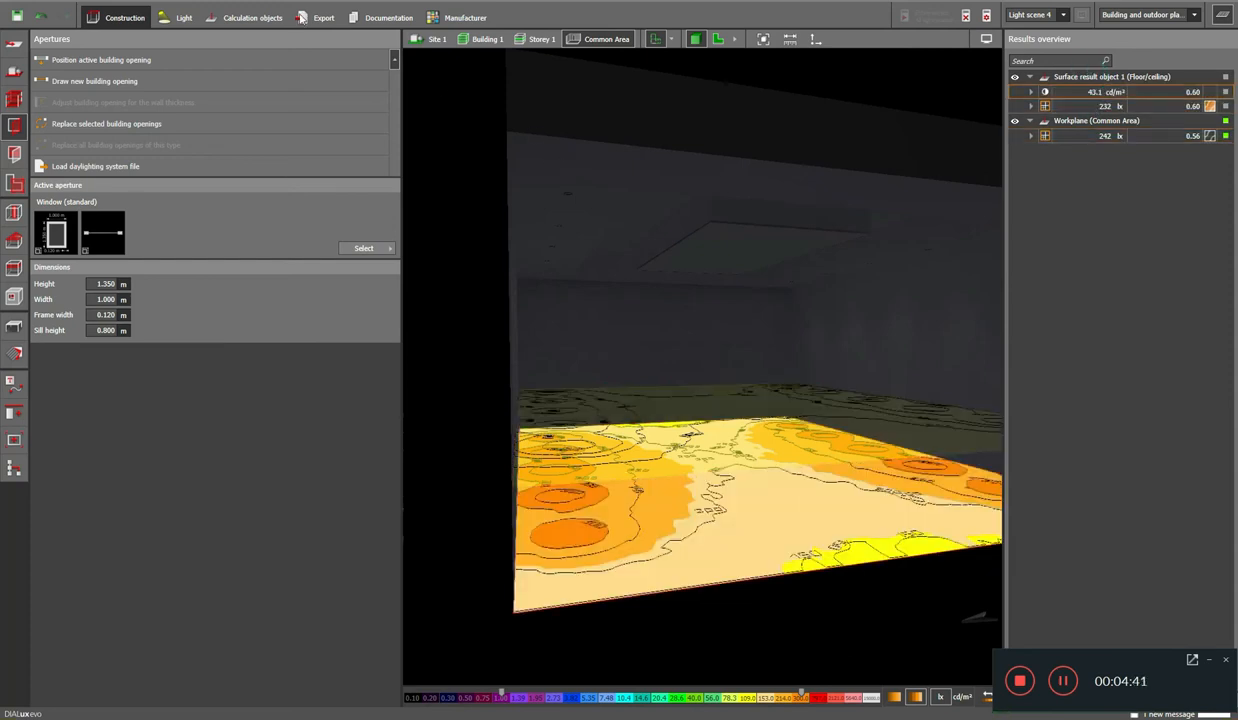
Step: Back in Documentation, preview the Surface result object 1 / Light scene 4 floor illuminance page
{"action": "left_click", "coordinate": [388, 17]}
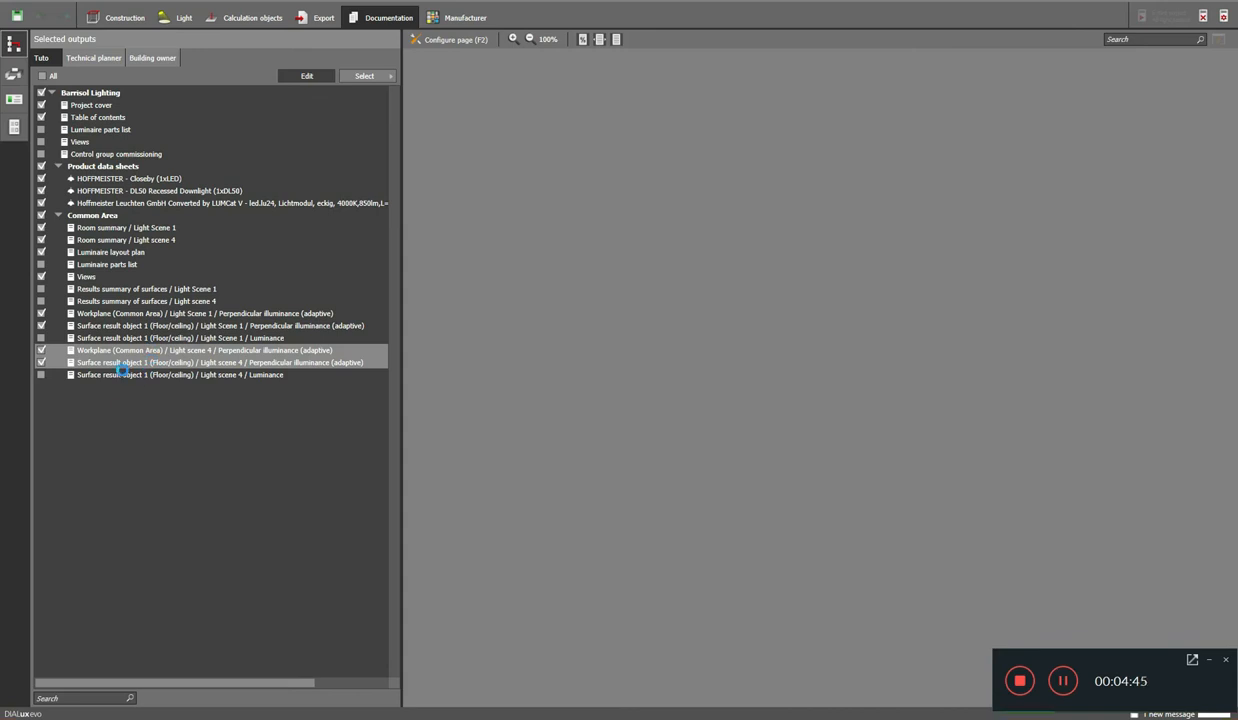
{"action": "left_click", "coordinate": [203, 350]}
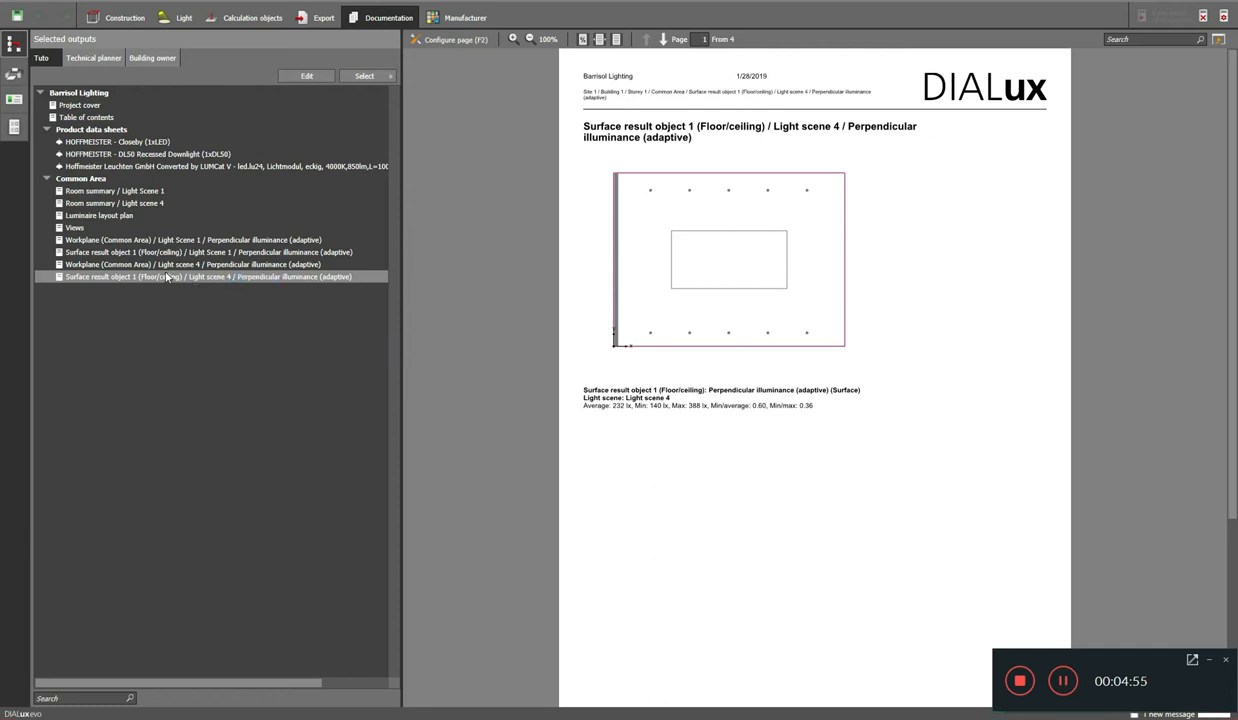
{"action": "mouse_move", "coordinate": [211, 290]}
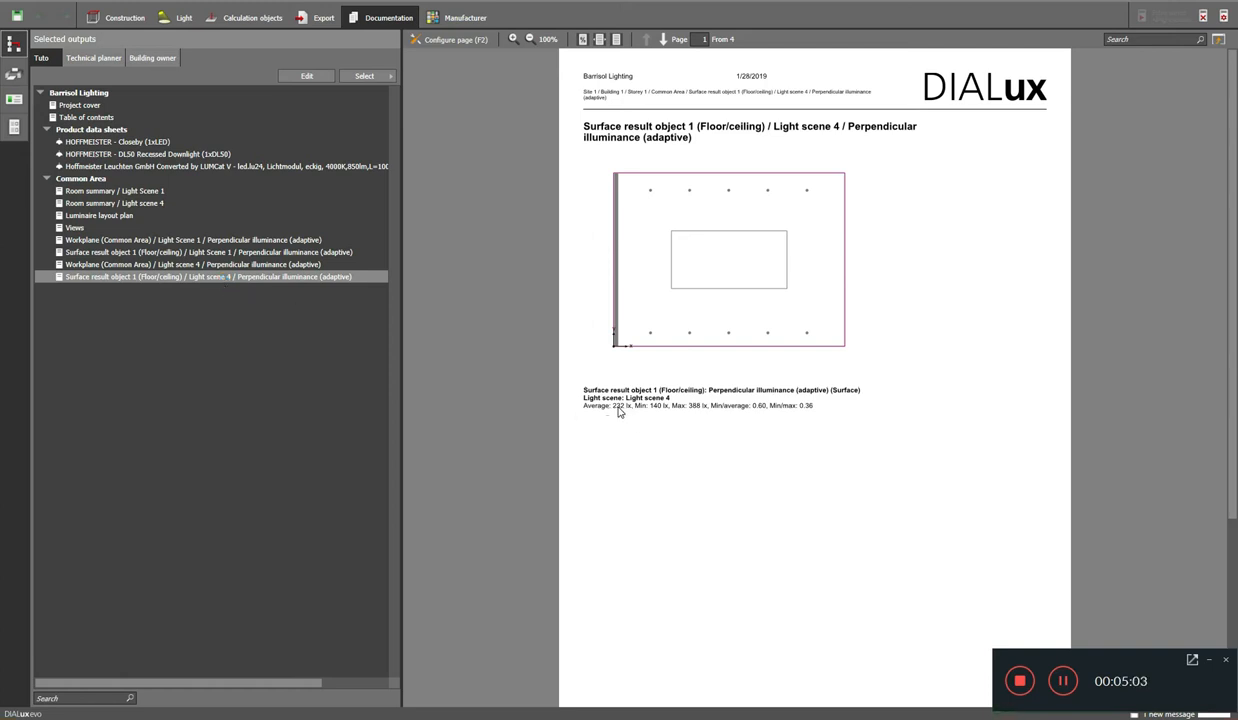
Step: Preview the Light Scene 1 floor illuminance page and show the Adobe PDF print settings
{"action": "left_click", "coordinate": [210, 251]}
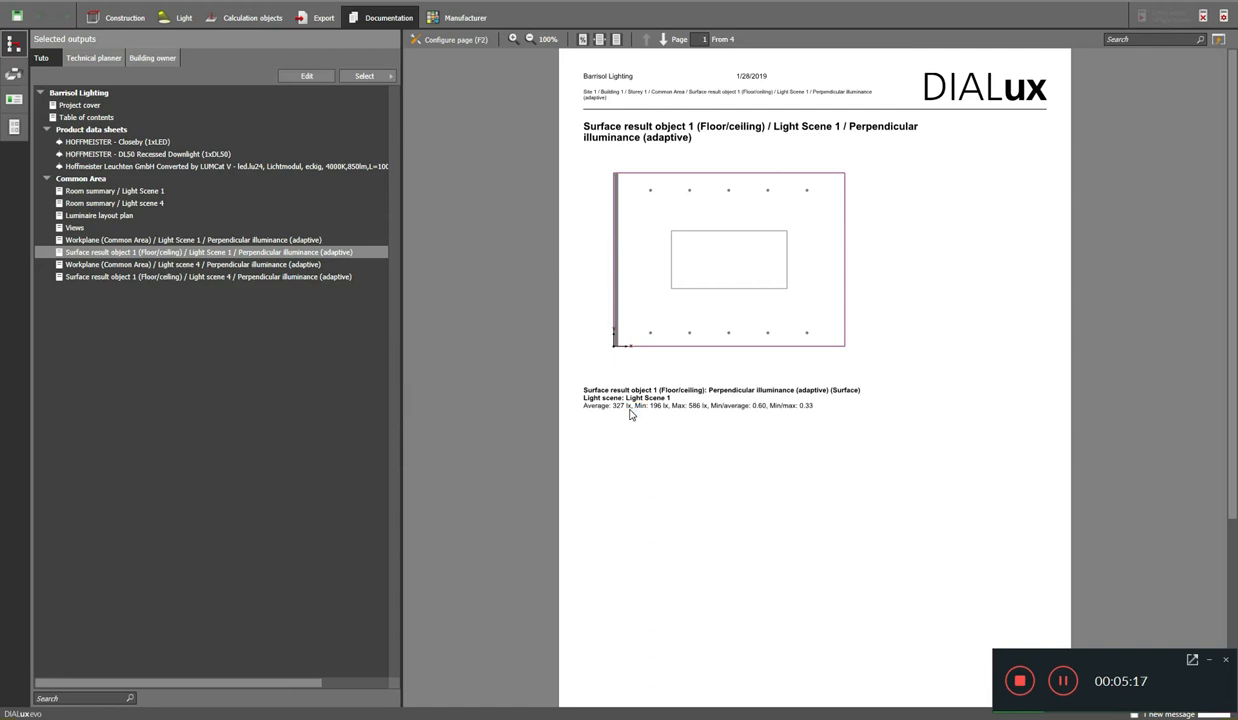
{"action": "left_click", "coordinate": [195, 264]}
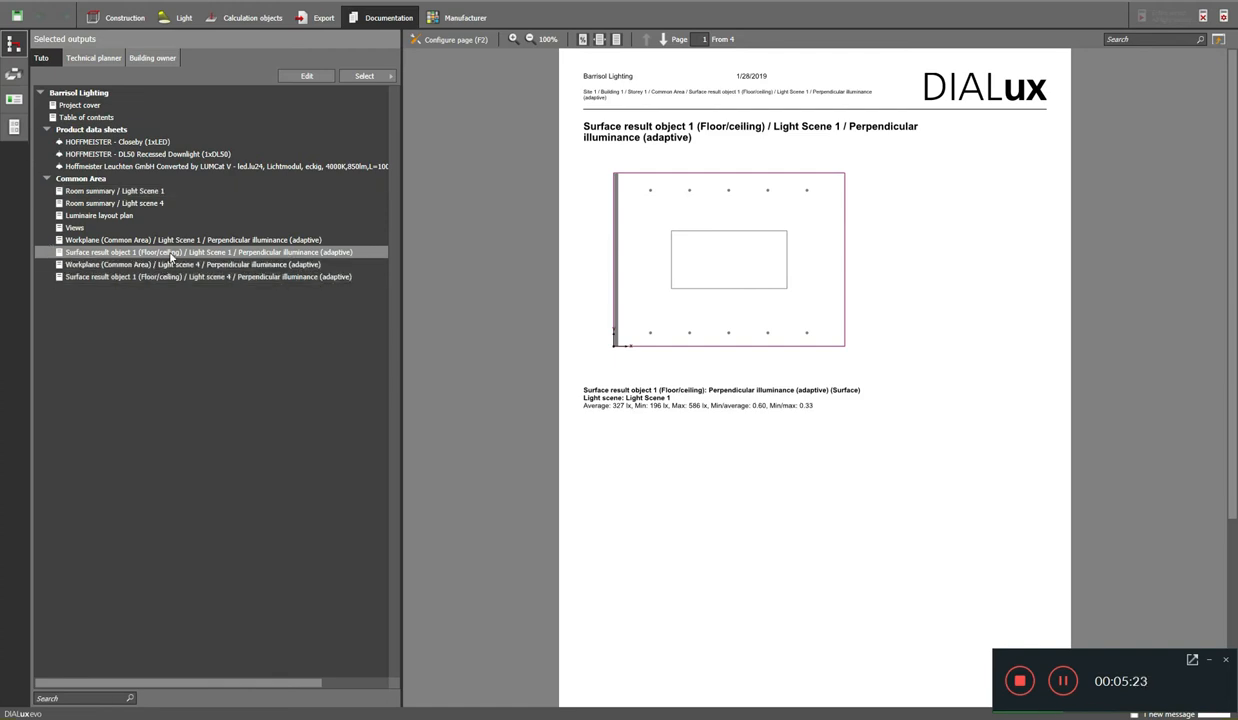
{"action": "left_click", "coordinate": [15, 73]}
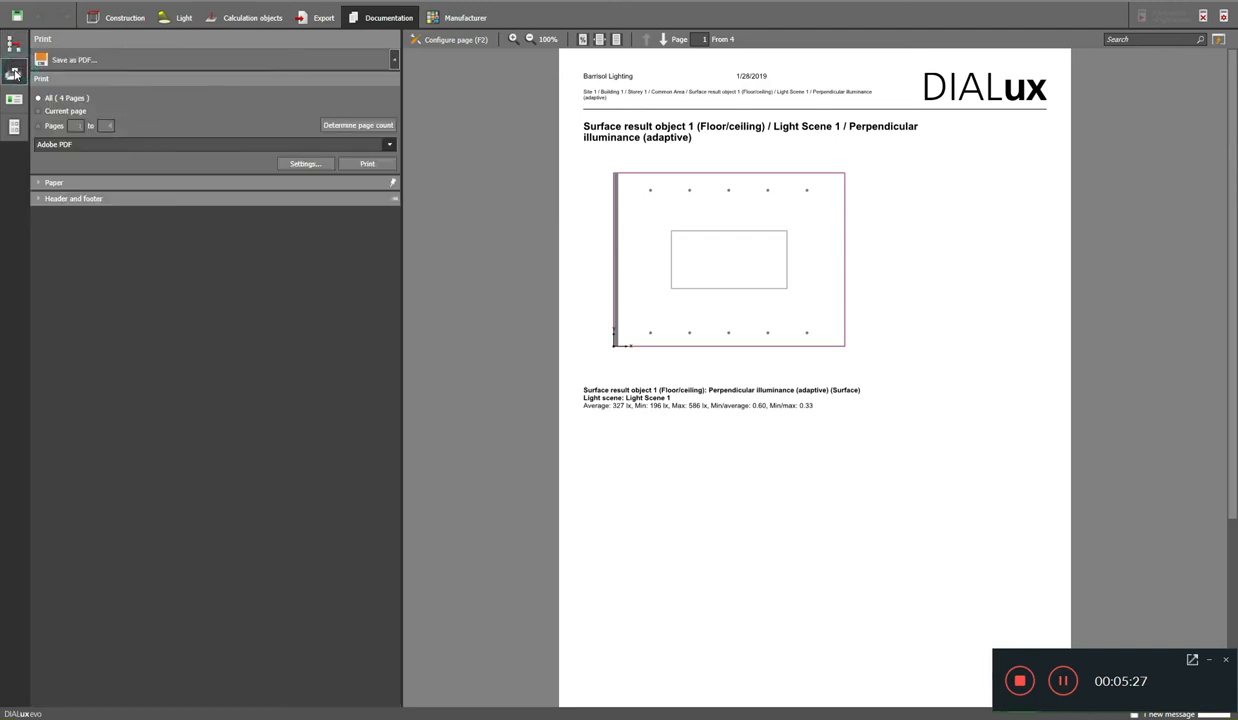
Step: Expand Paper and Header and footer, and browse for the Hoffmeister Sill header logo
{"action": "left_click", "coordinate": [54, 182]}
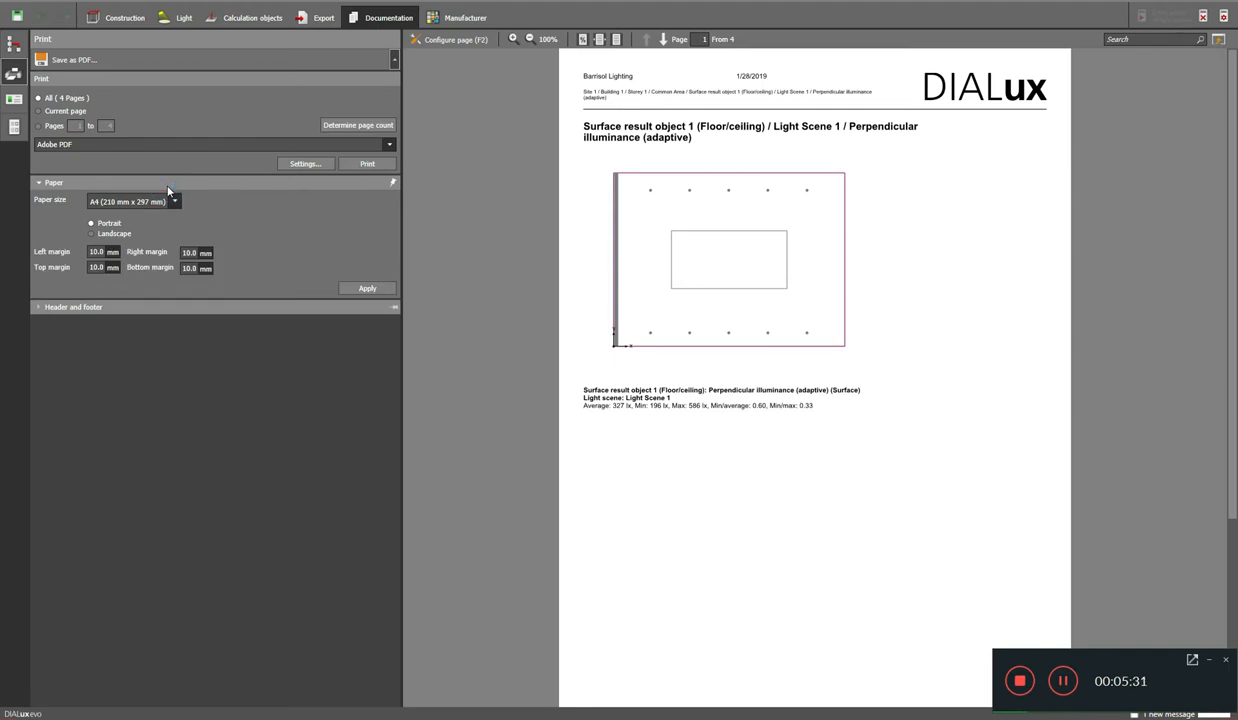
{"action": "mouse_move", "coordinate": [421, 61]}
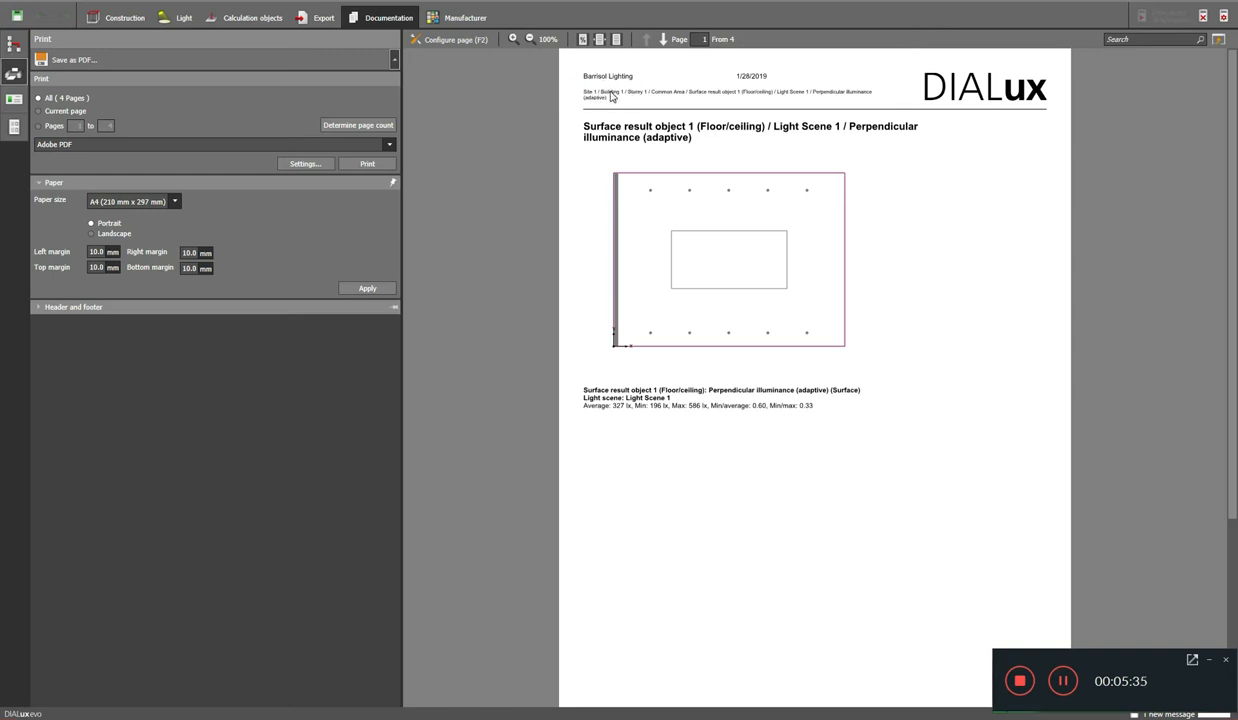
{"action": "mouse_move", "coordinate": [997, 103]}
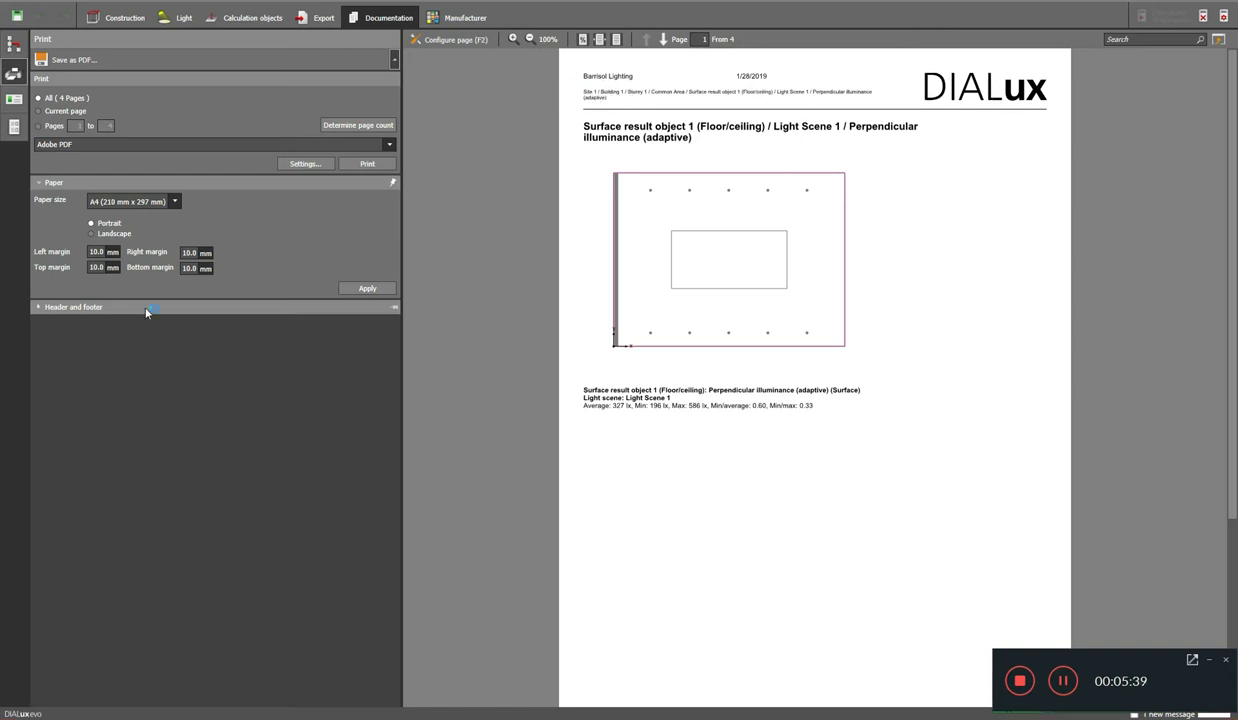
{"action": "left_click", "coordinate": [73, 307]}
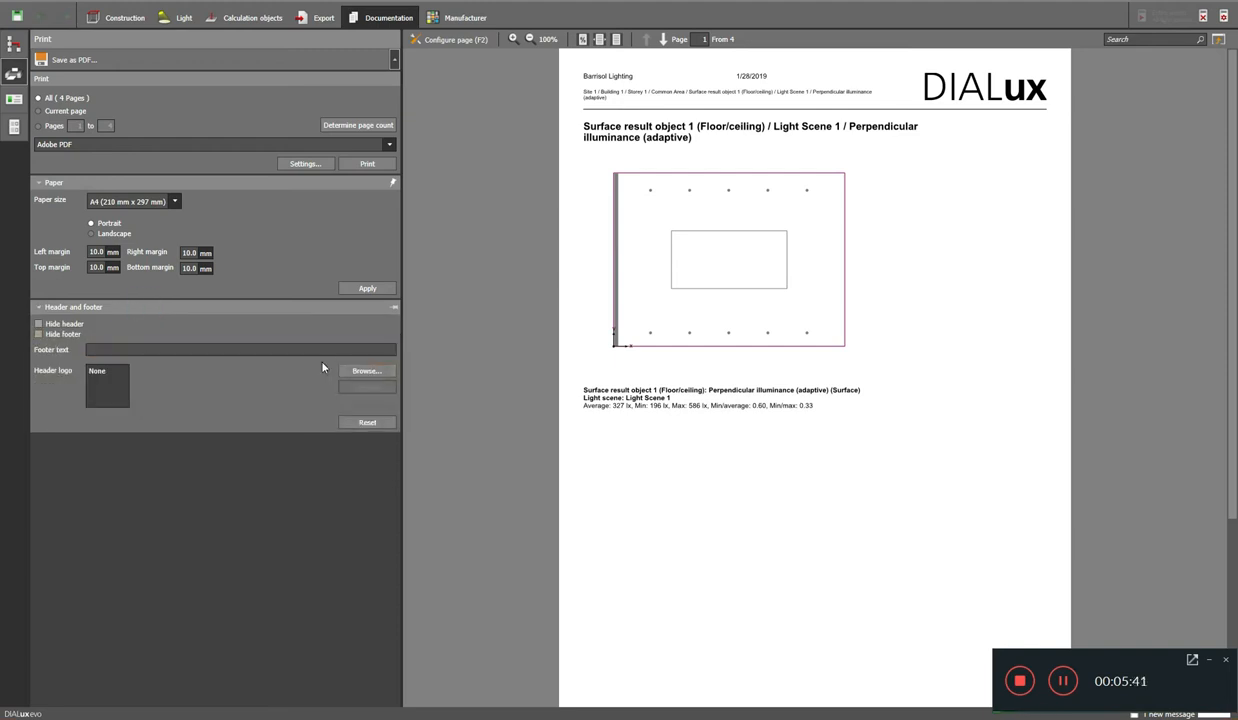
{"action": "left_click", "coordinate": [366, 371]}
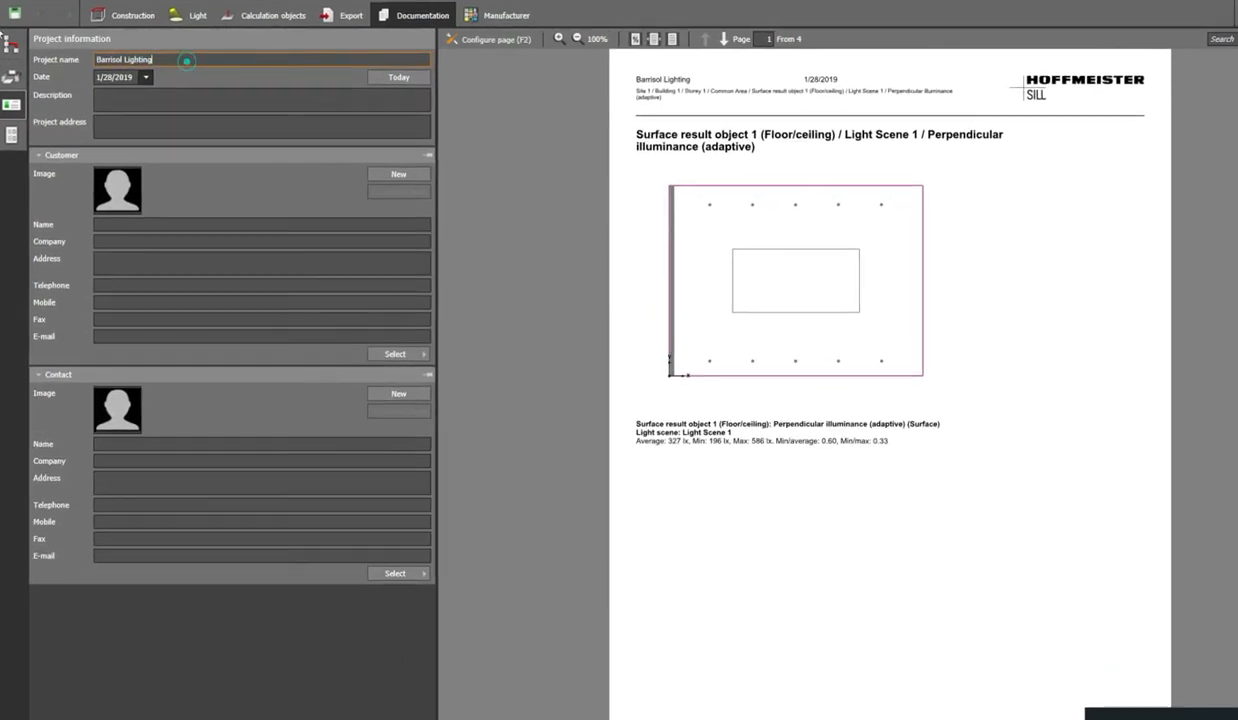
Step: Enter project name 'Tutorial - Documentation' and the contact's name, Hoffmeister company and e-mail
{"action": "type", "text": "Tutorial - Documentation"}
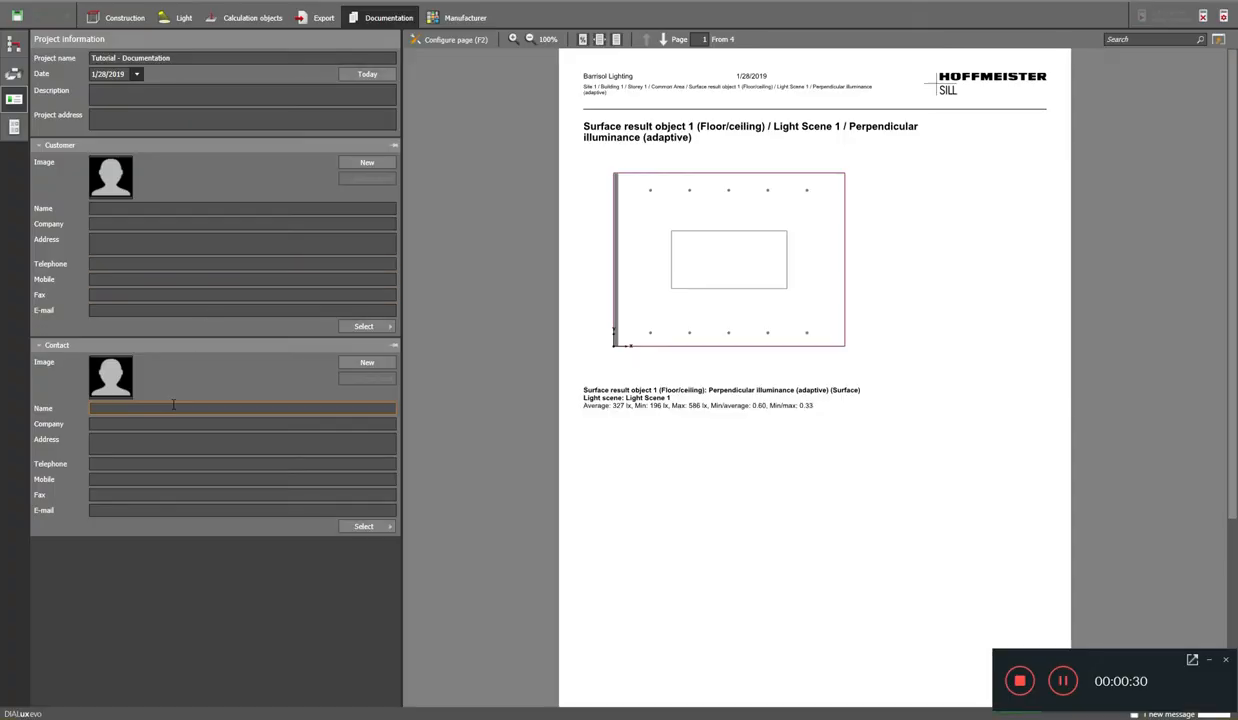
{"action": "left_click", "coordinate": [172, 424]}
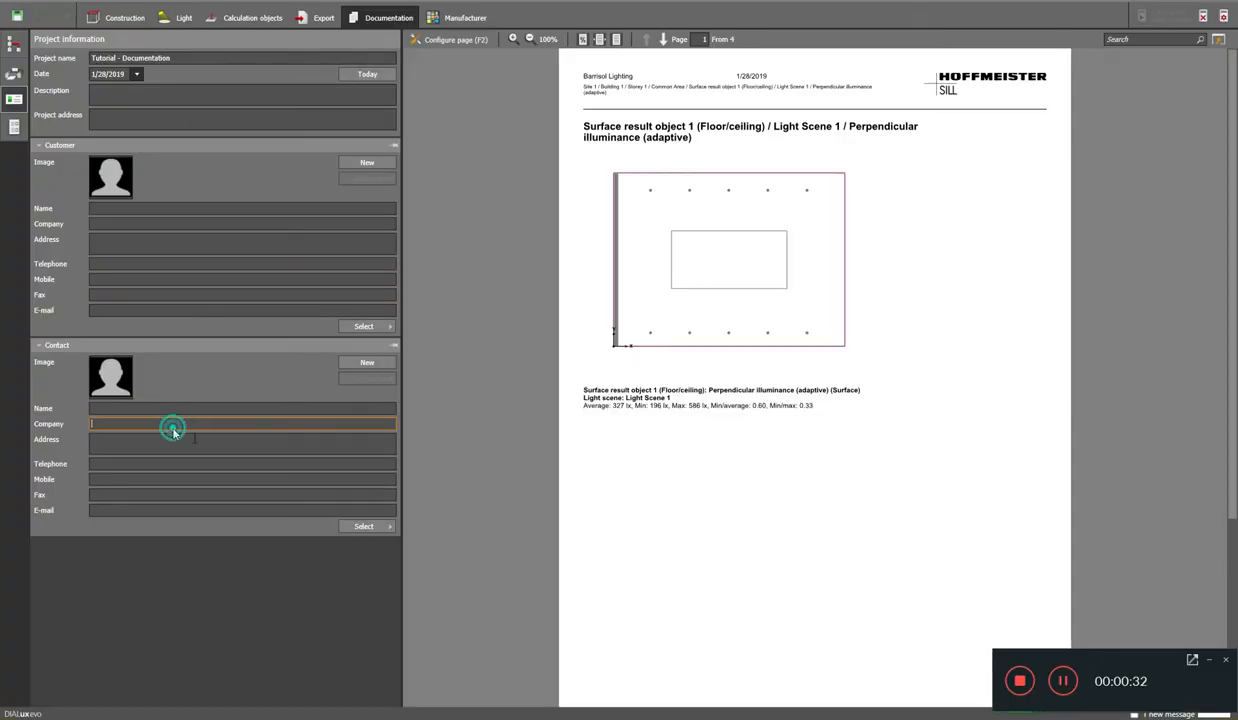
{"action": "left_click", "coordinate": [364, 526]}
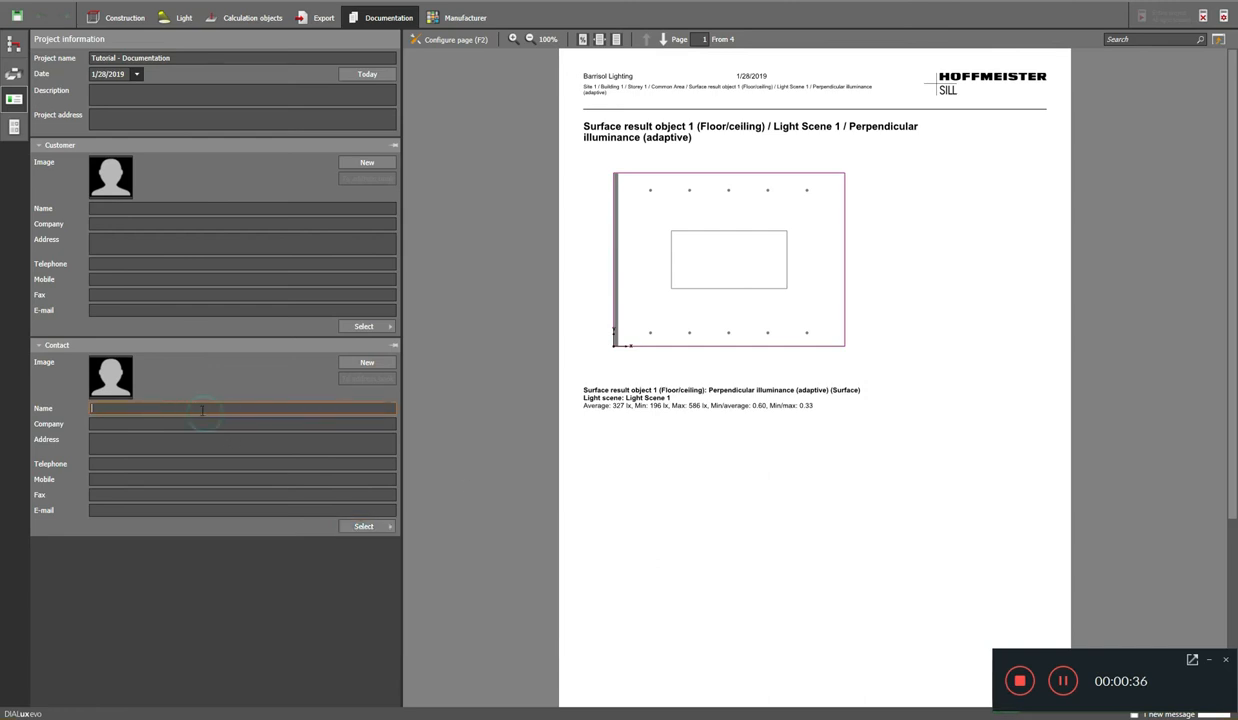
{"action": "type", "text": "Ratnaka"}
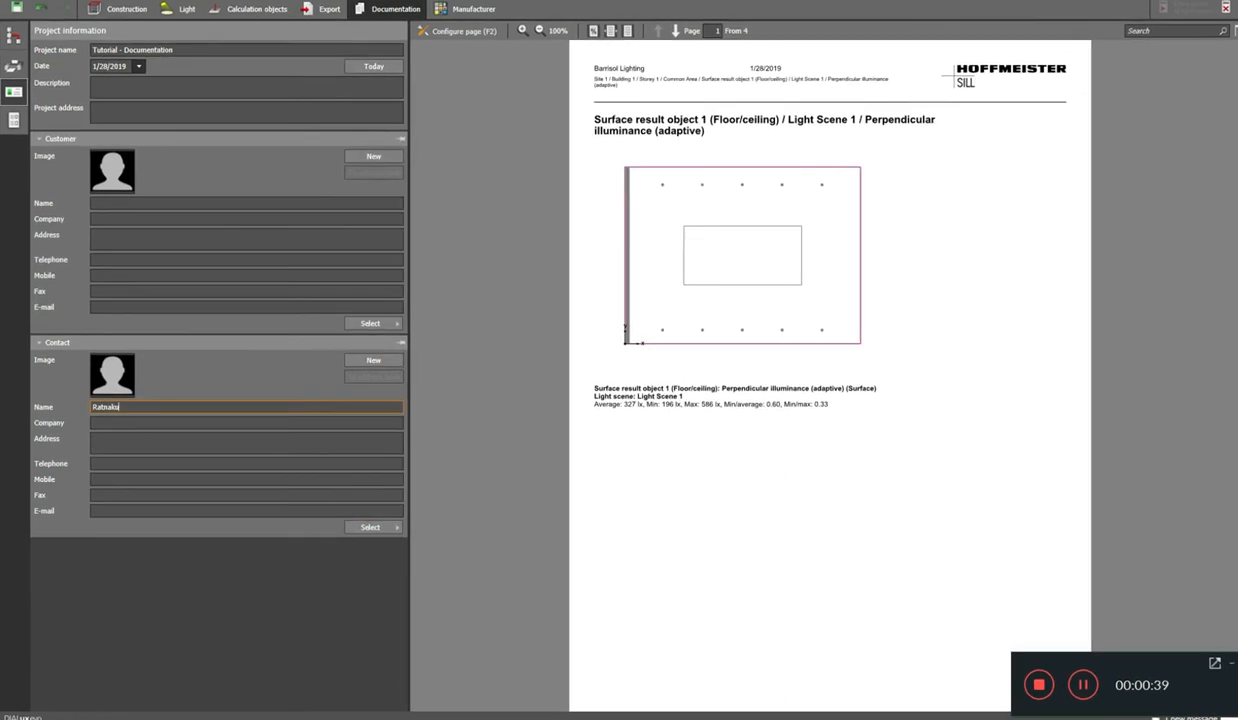
{"action": "type", "text": "HOFFMEISTER LIGHTING FZE"}
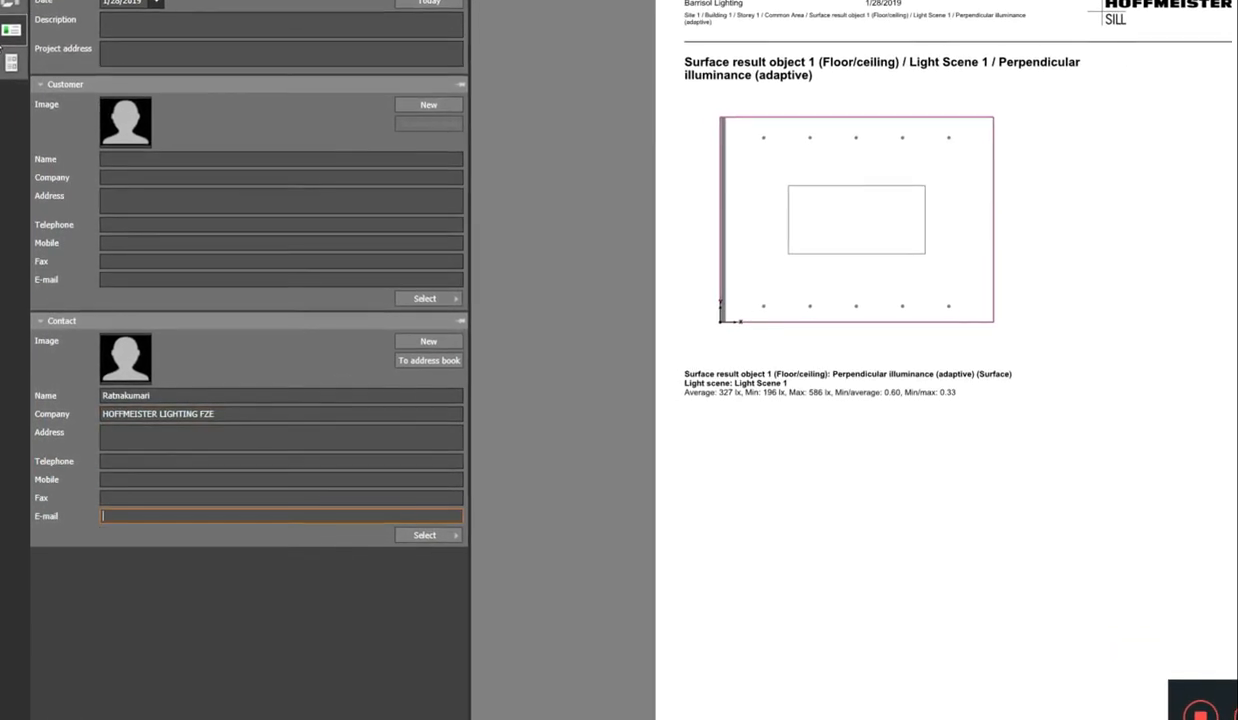
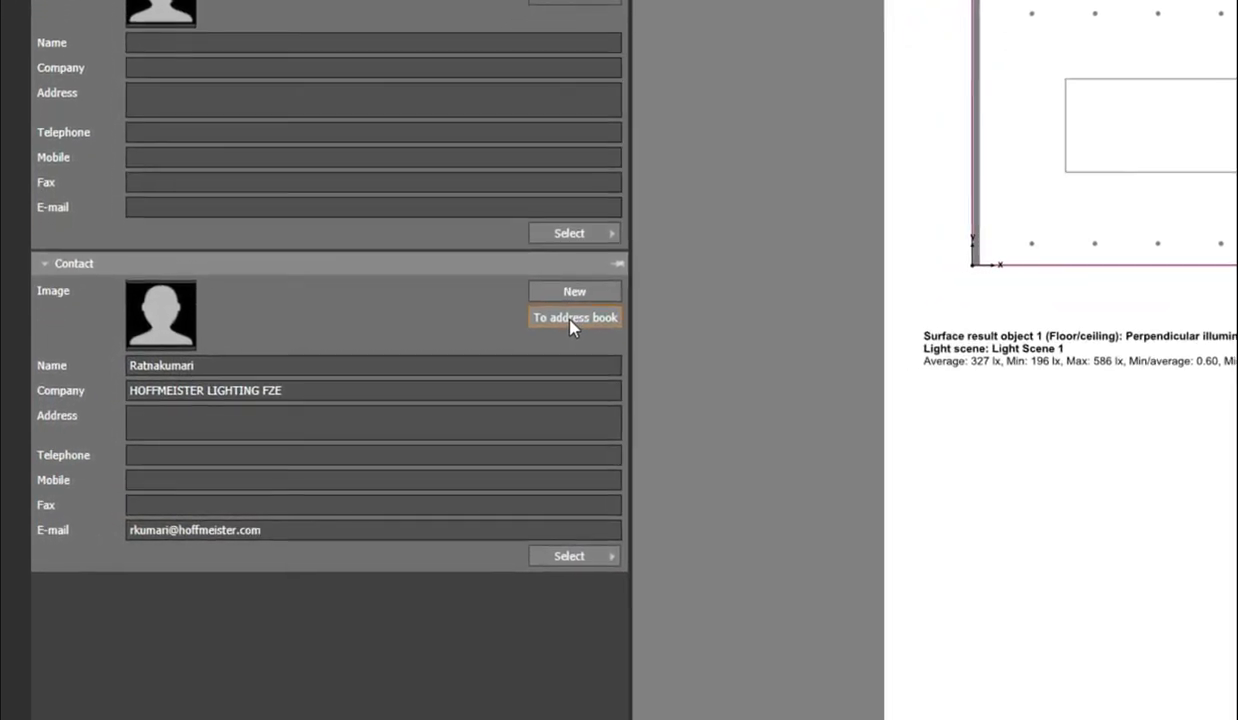
Step: Save the contact to the address book and dismiss the confirmation
{"action": "left_click", "coordinate": [575, 317]}
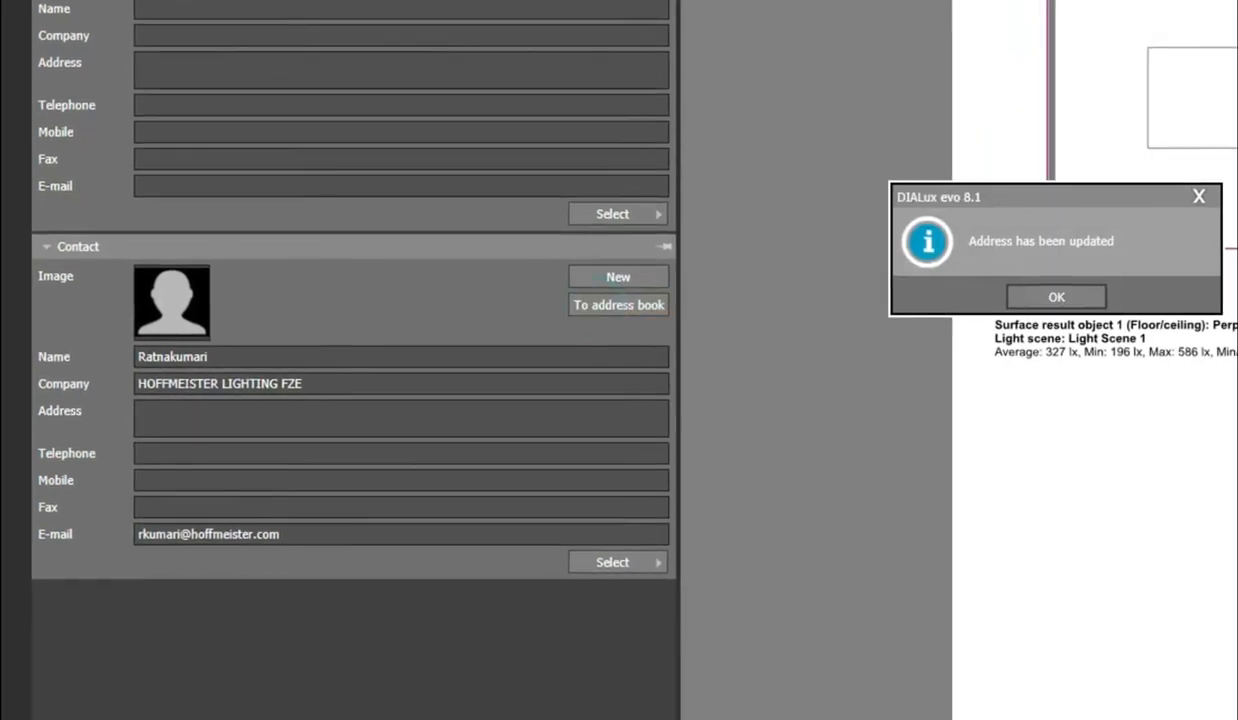
{"action": "left_click", "coordinate": [1056, 296]}
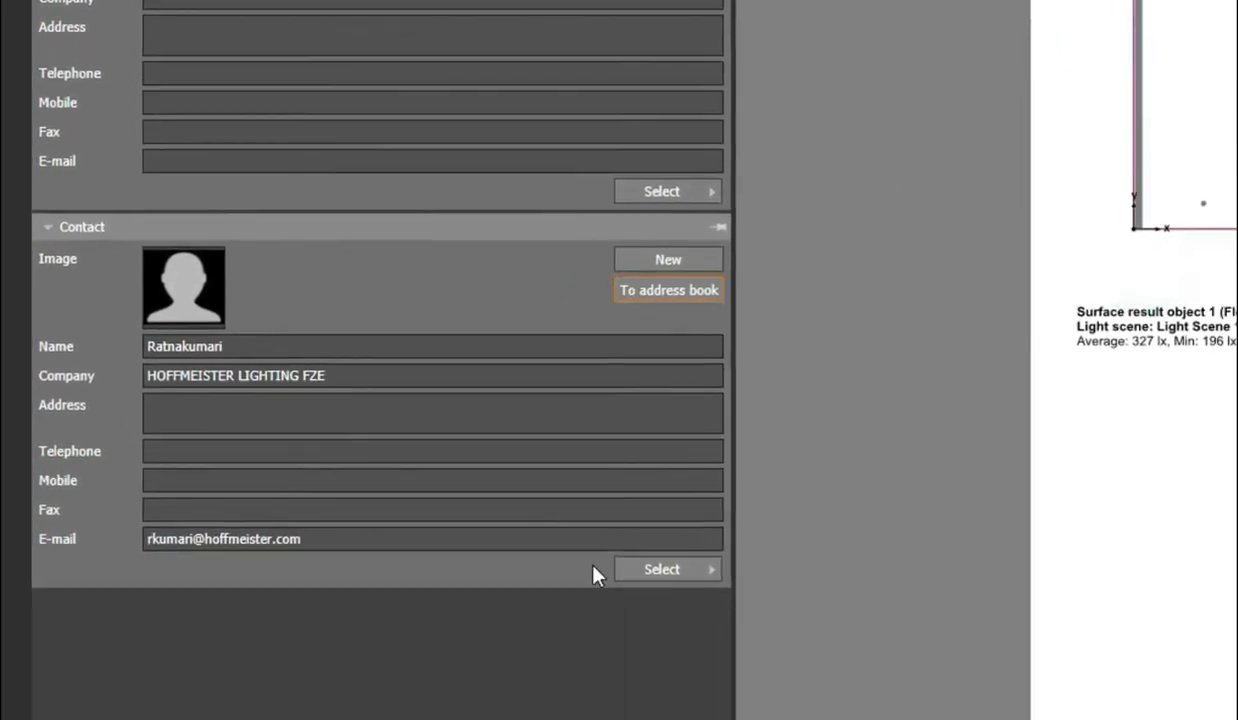
{"action": "left_click", "coordinate": [661, 569]}
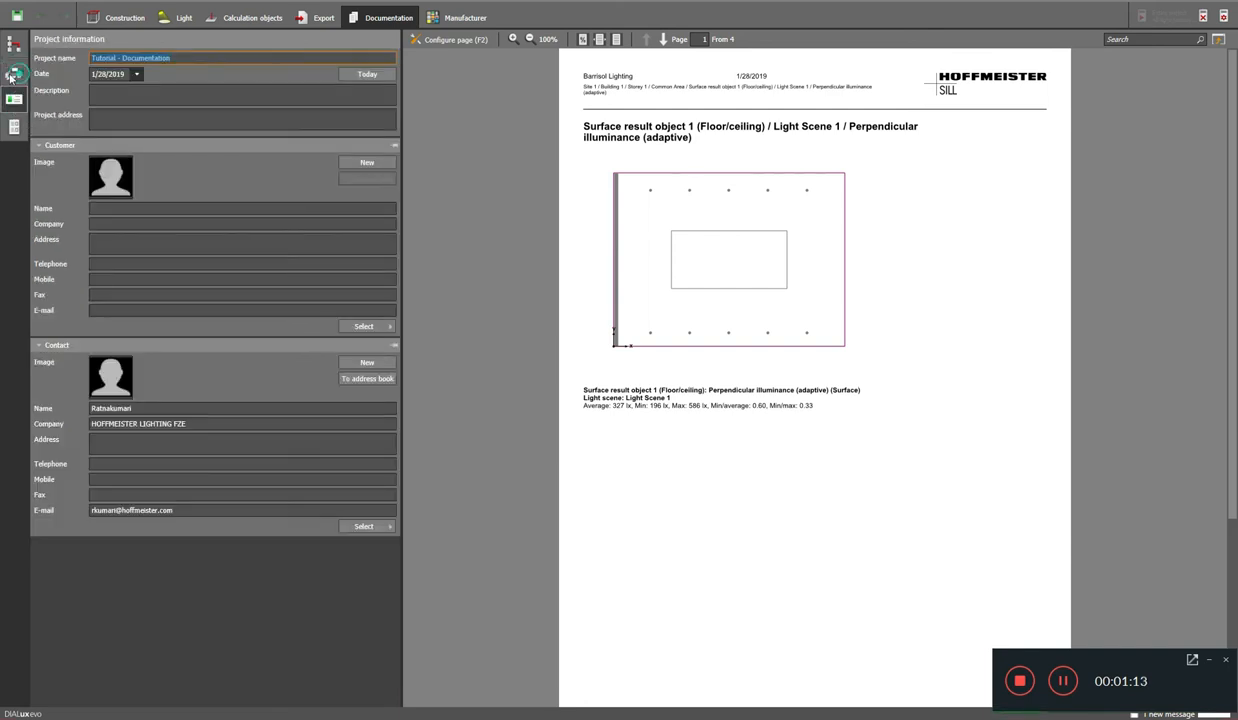
Step: In the Print panel, run Determine page count to build the 28-page report
{"action": "left_click", "coordinate": [14, 75]}
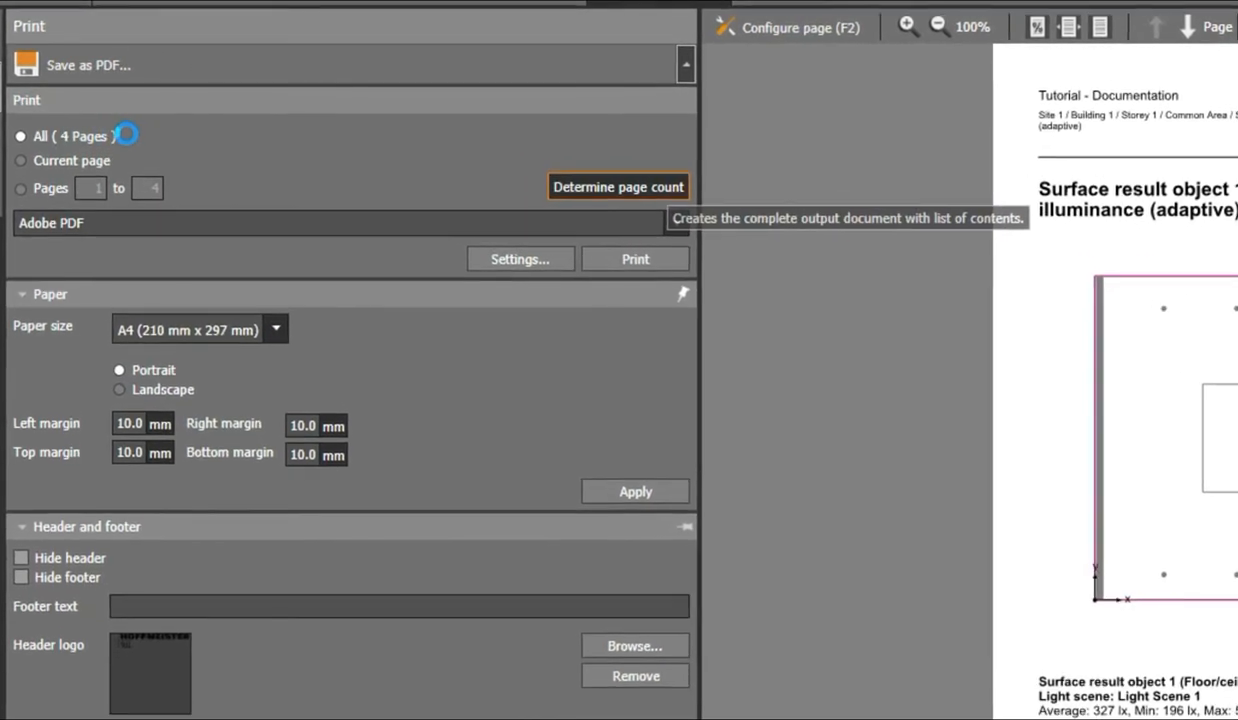
{"action": "left_click", "coordinate": [618, 187]}
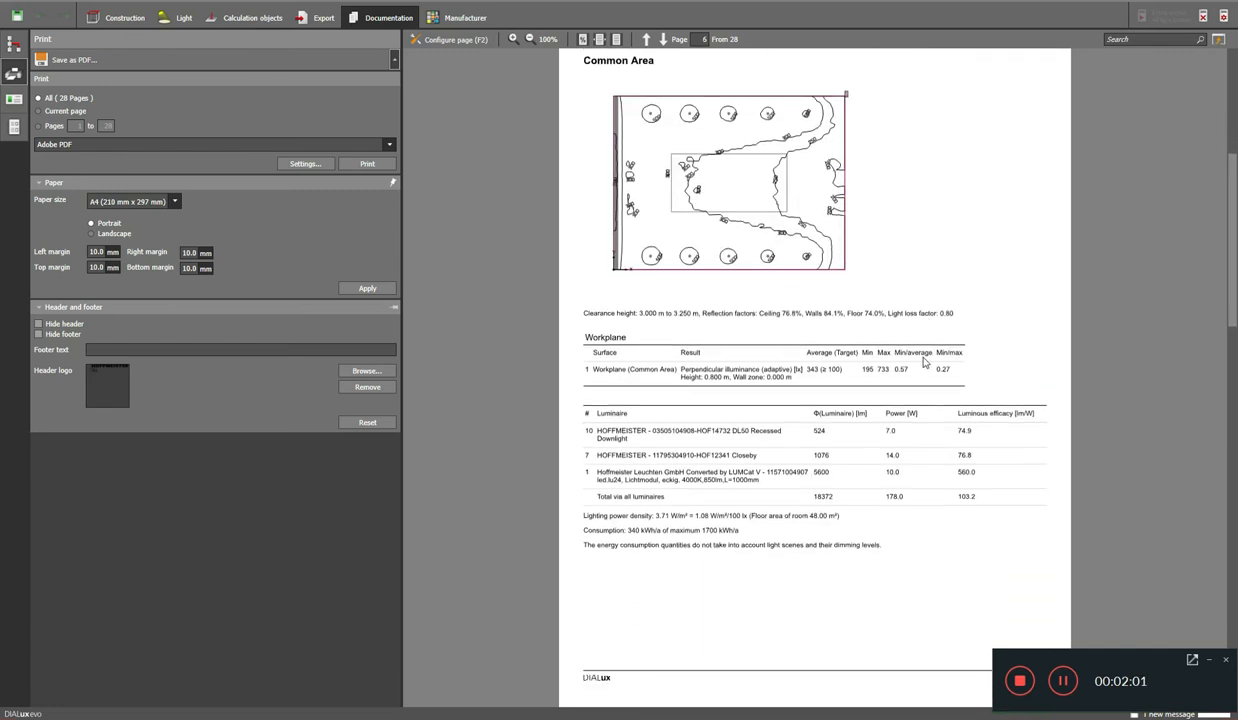
Step: Page forward to the light scene 4 Common Area results page
{"action": "left_click", "coordinate": [663, 39]}
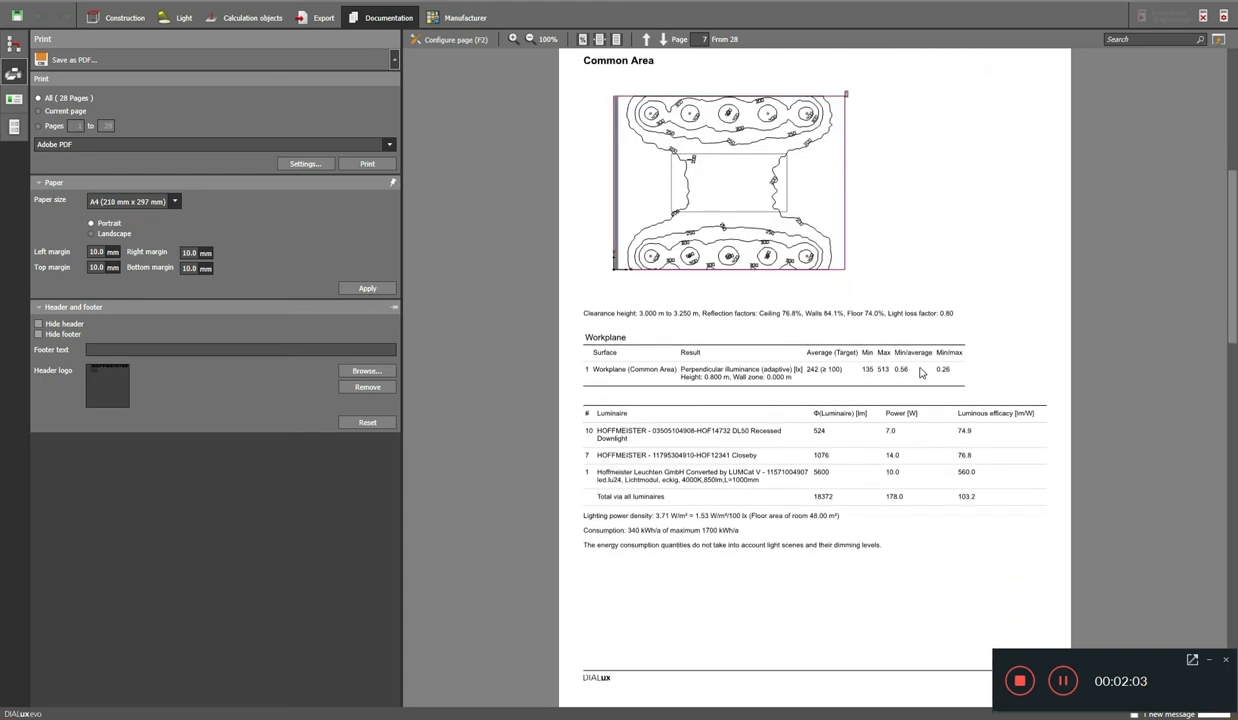
{"action": "left_click", "coordinate": [663, 39]}
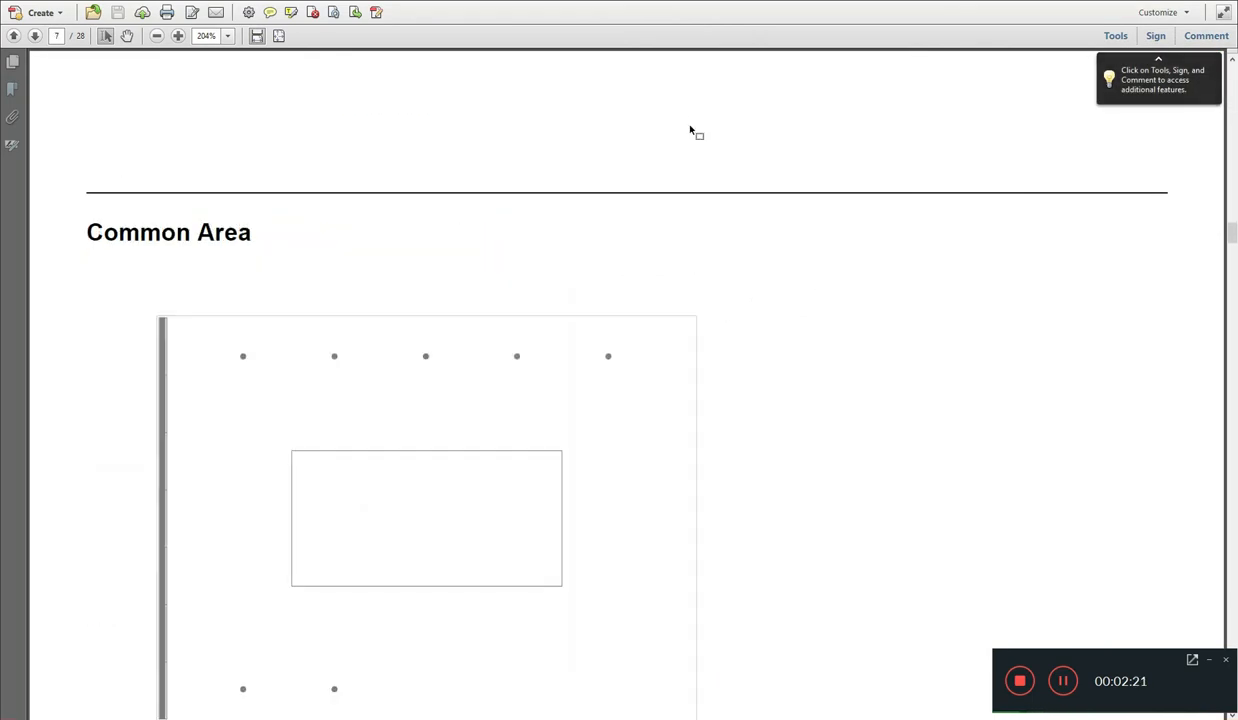
Step: Return from Adobe Reader to the DIALux evo report preview on page 12
{"action": "left_click", "coordinate": [34, 36]}
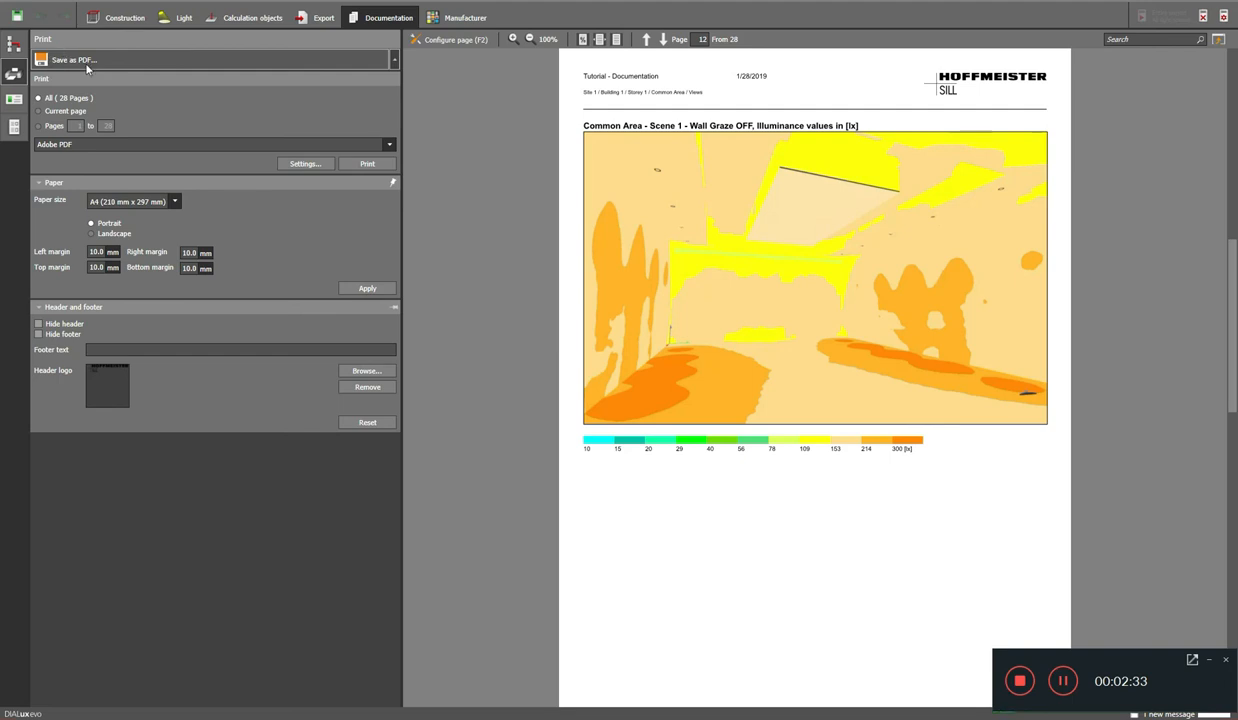
Step: Open Save as PDF and navigate the dialog to the Tutorial Videos folder
{"action": "left_click", "coordinate": [367, 163]}
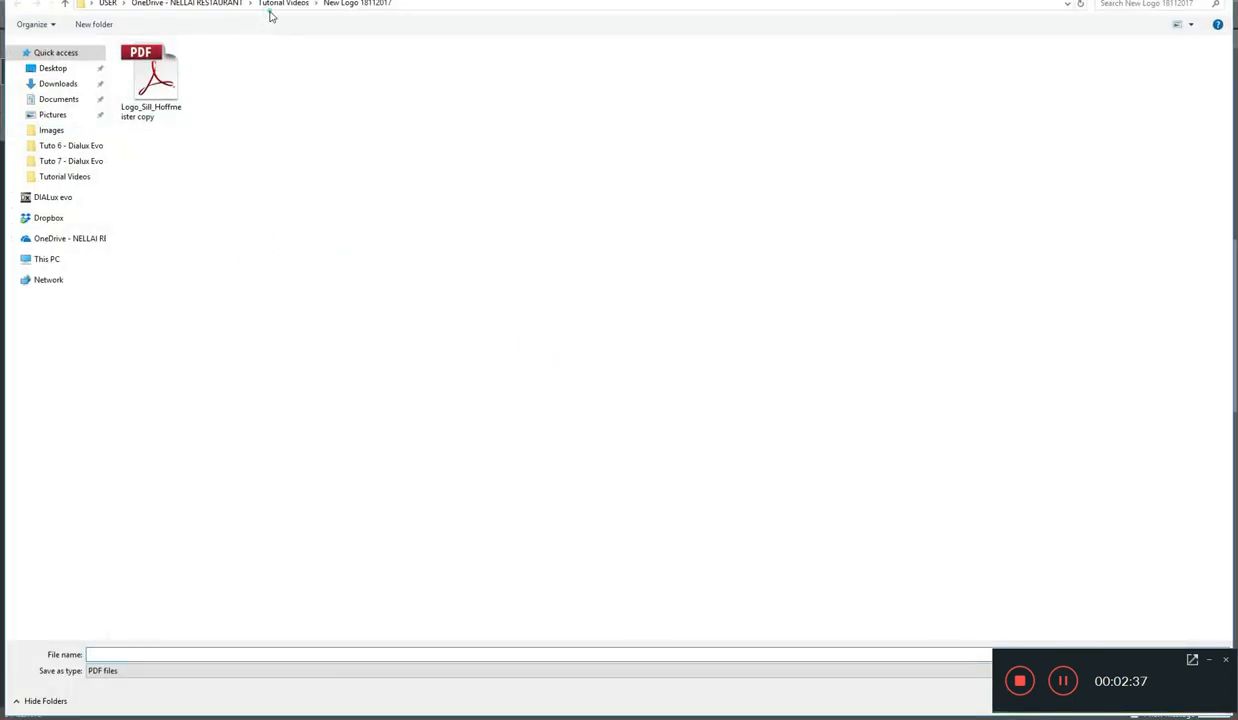
{"action": "left_click", "coordinate": [283, 3]}
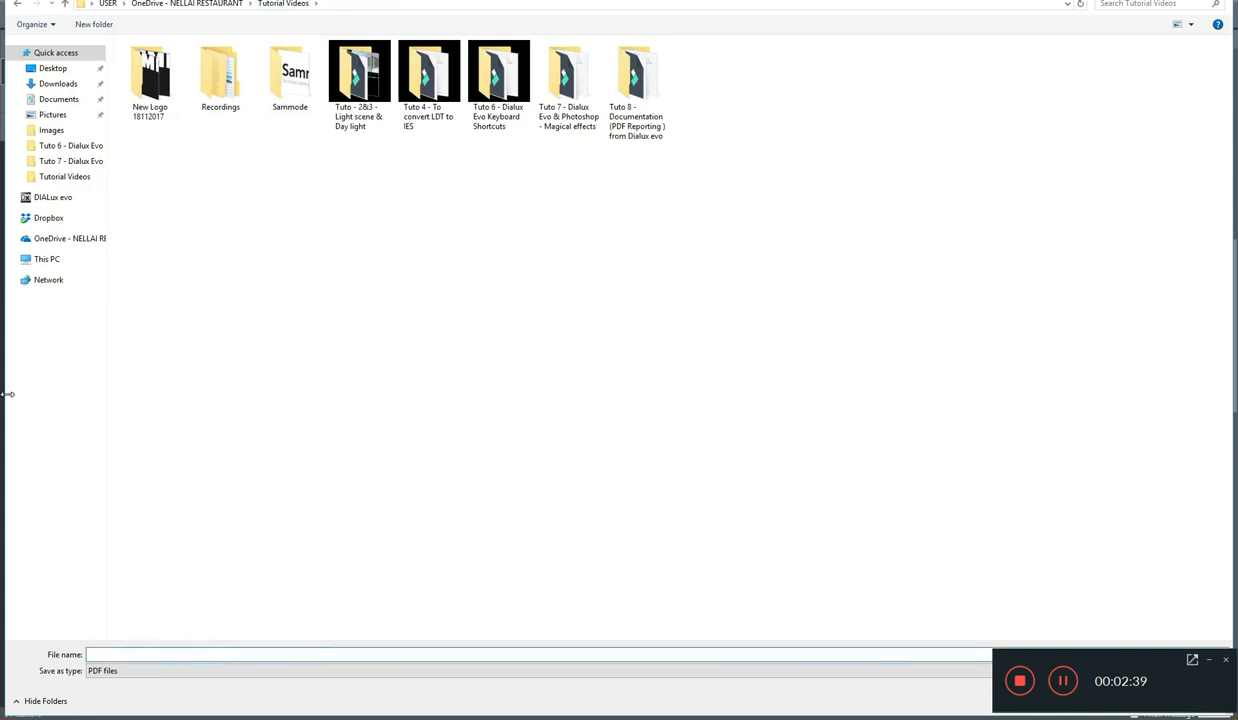